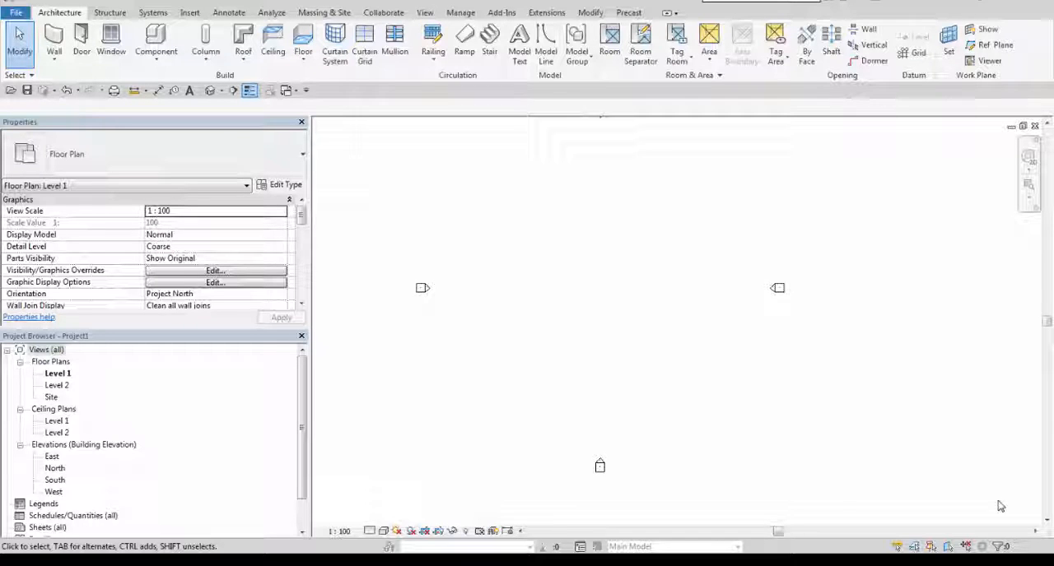
Begin a Floor: Structural boundary sketch on Level 1 using Generic Floor - 400mm - Filled
{"action": "left_click", "coordinate": [81, 37]}
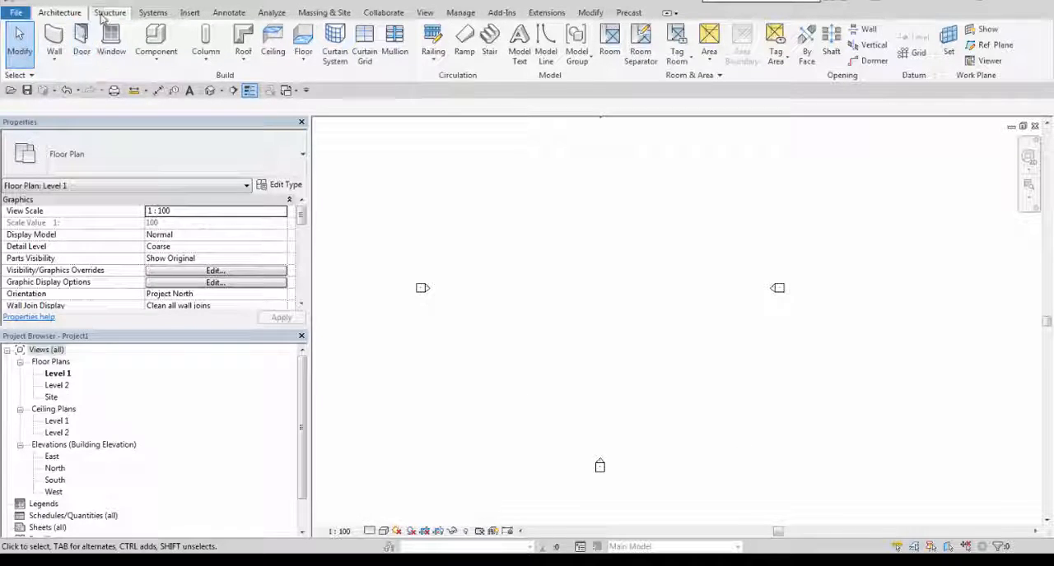
{"action": "left_click", "coordinate": [110, 12]}
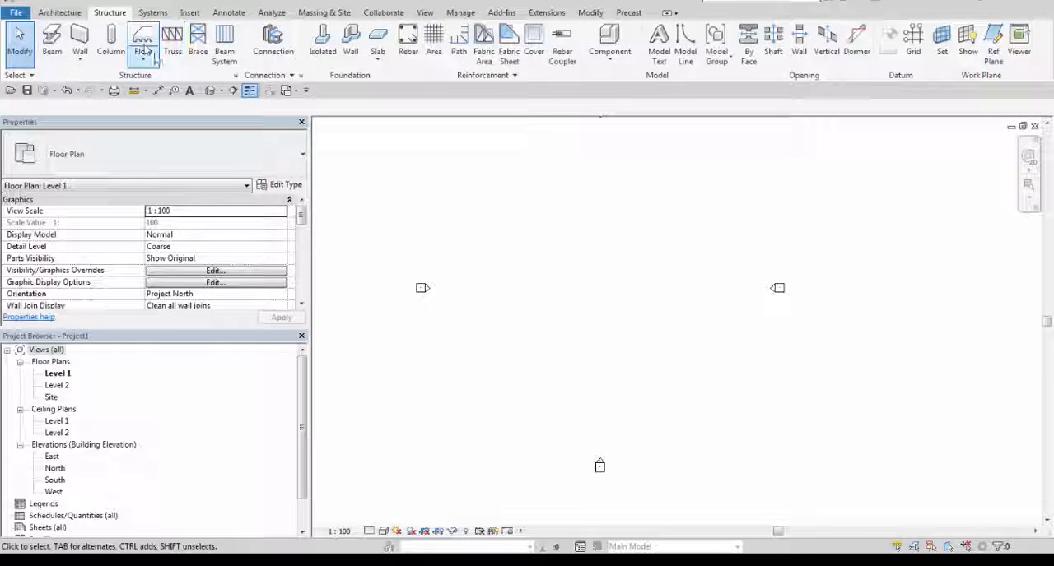
{"action": "left_click", "coordinate": [143, 37]}
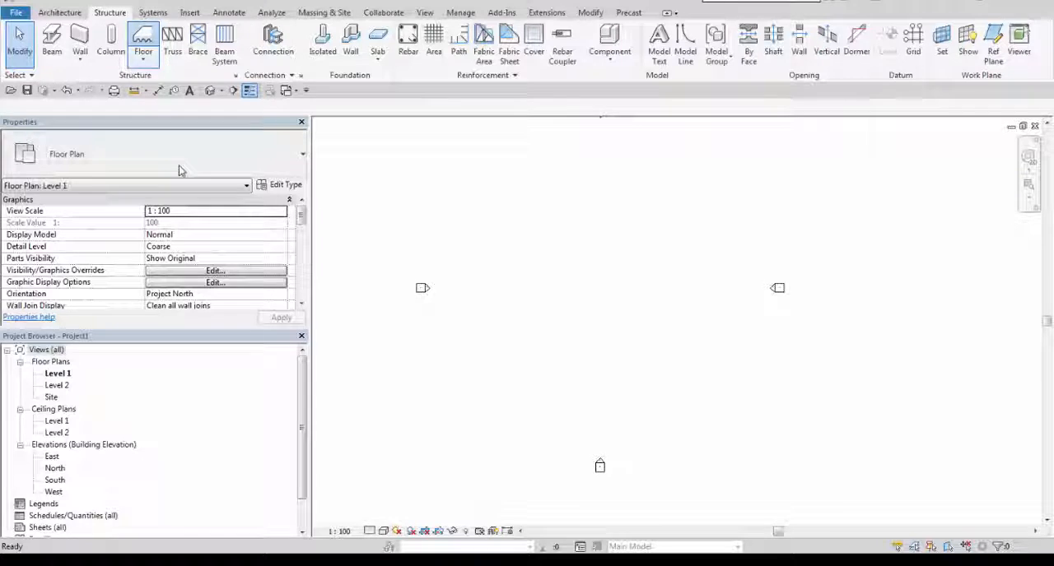
{"action": "left_click", "coordinate": [143, 39]}
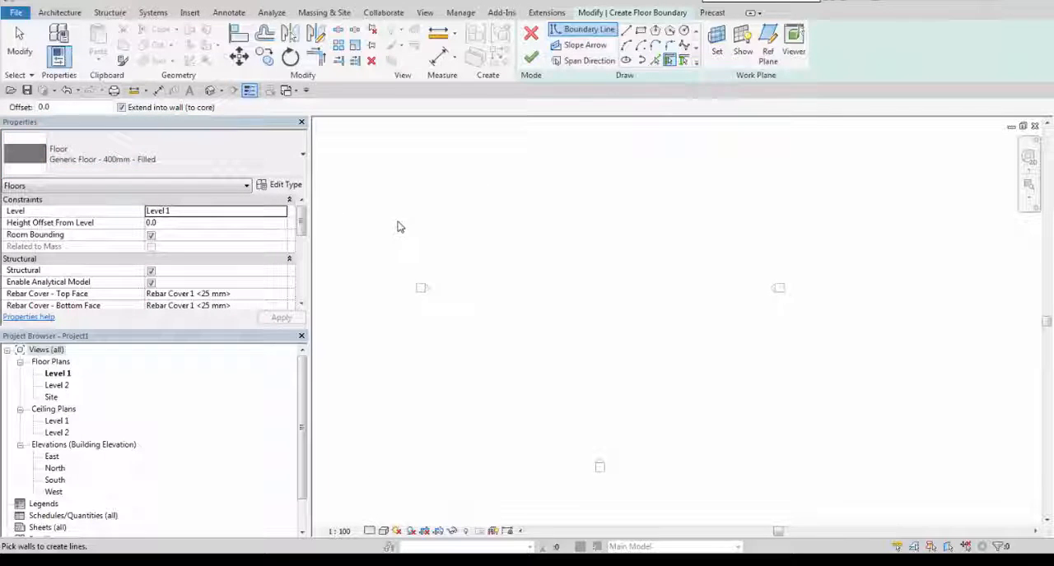
Set the floor type's structural layer material to Concrete, Cast-in-Place gray
{"action": "left_click", "coordinate": [286, 184]}
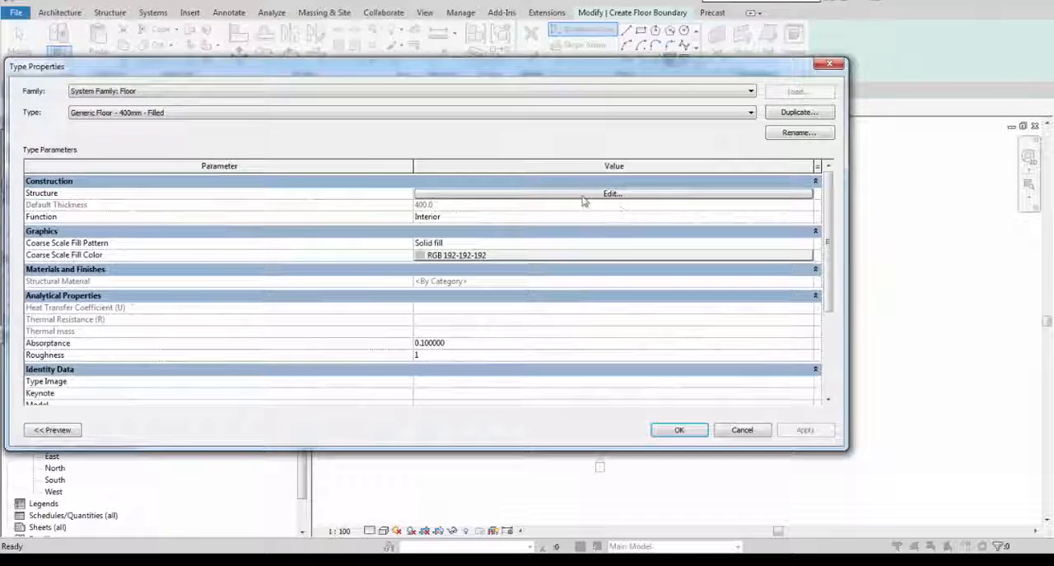
{"action": "left_click", "coordinate": [611, 193]}
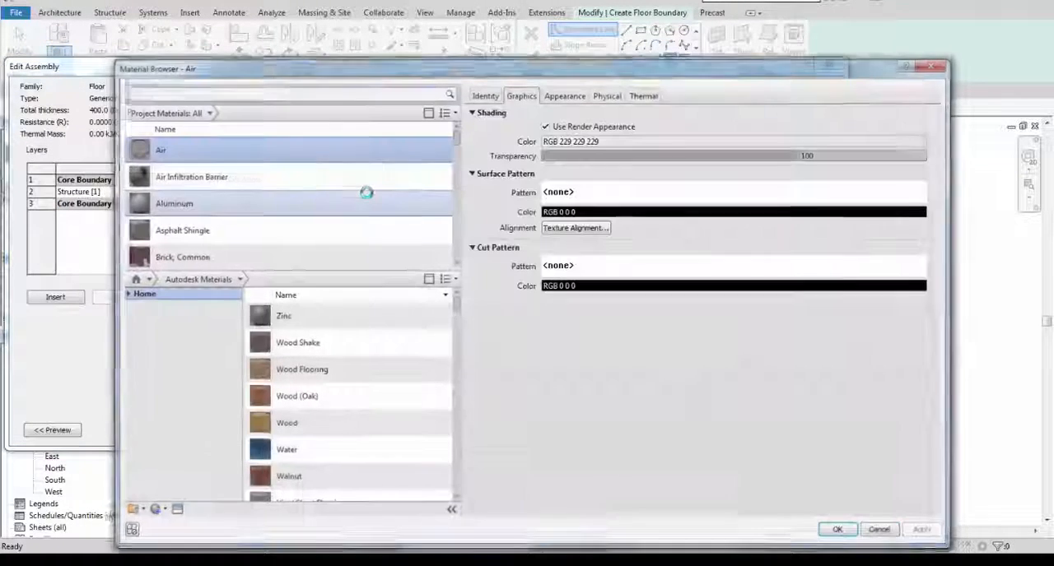
{"action": "type", "text": "col"}
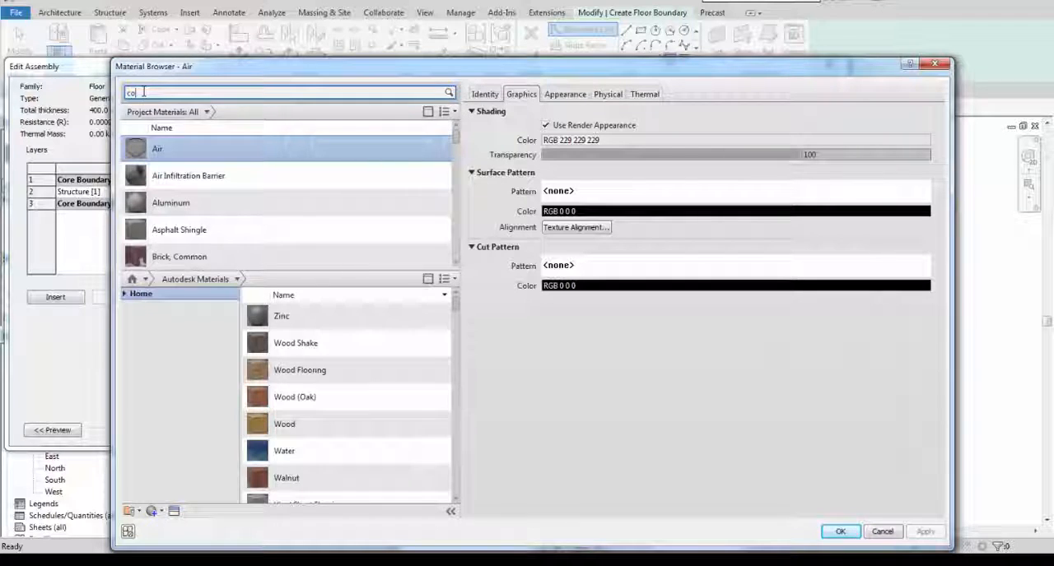
{"action": "type", "text": "concrete"}
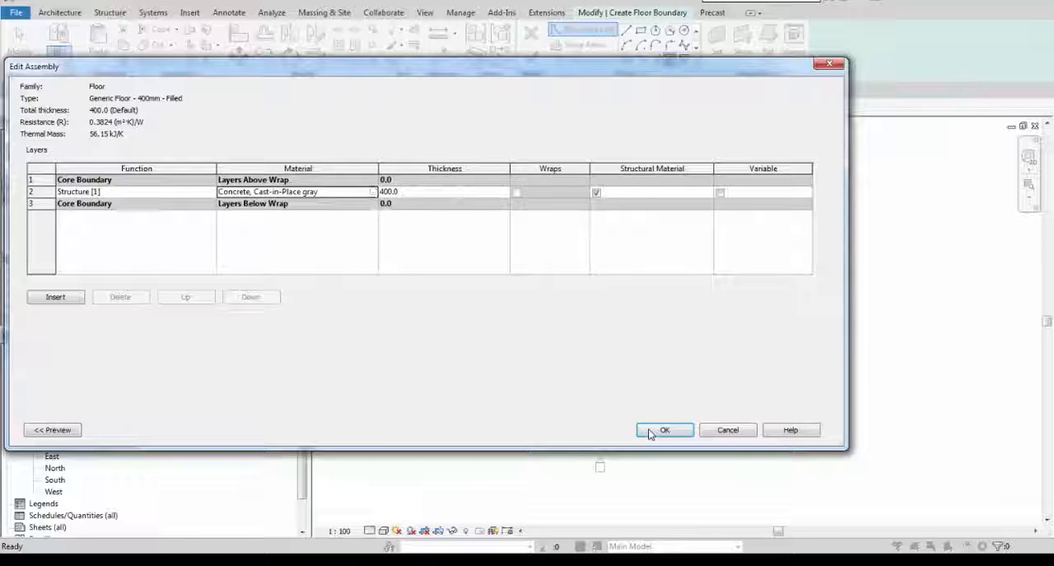
{"action": "left_click", "coordinate": [665, 430]}
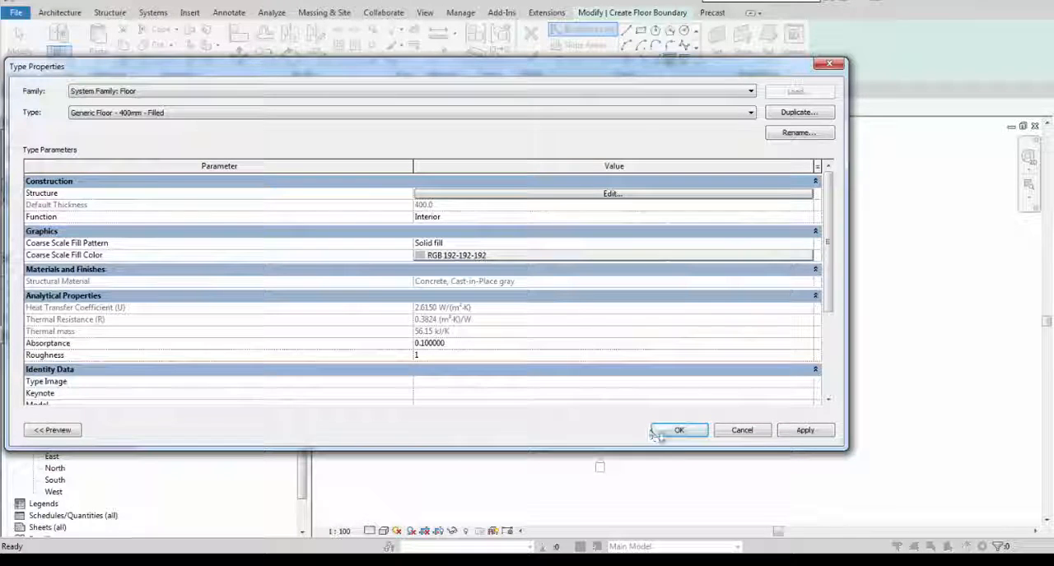
{"action": "left_click", "coordinate": [678, 430]}
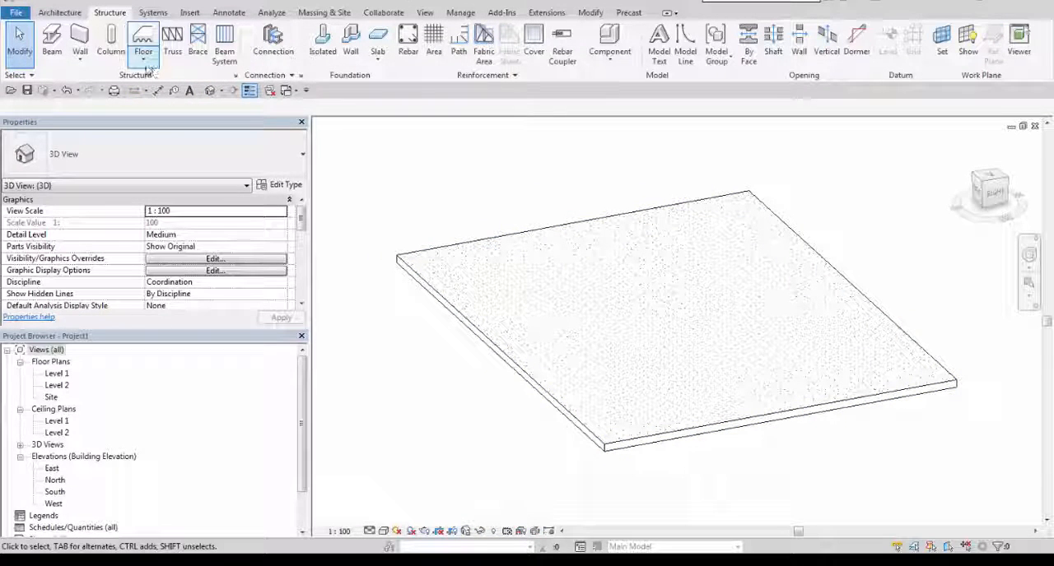
Finish the floor and start adding a Floor: Slab Edge along its edge
{"action": "left_click", "coordinate": [143, 39]}
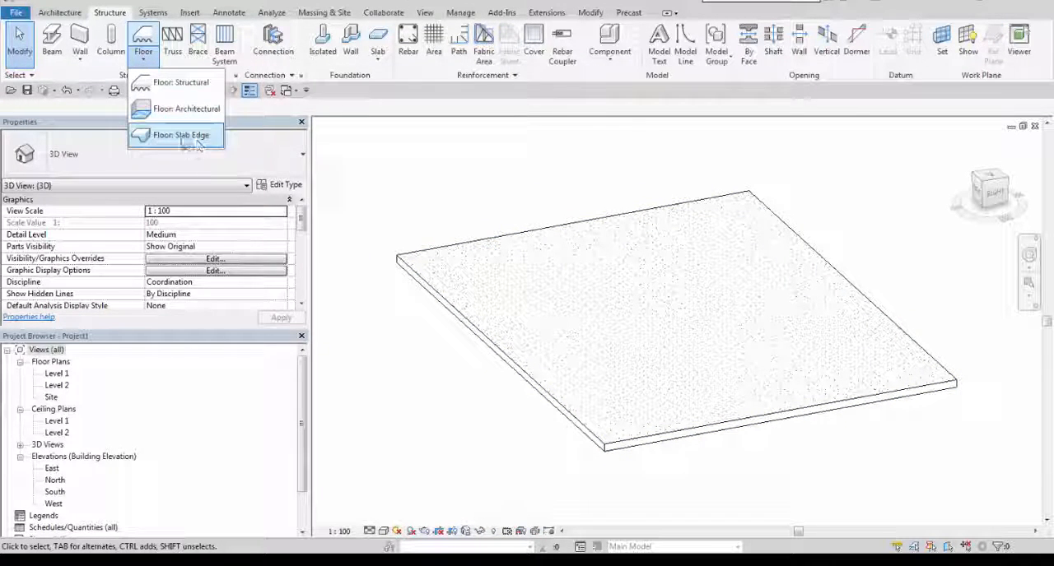
{"action": "left_click", "coordinate": [180, 135]}
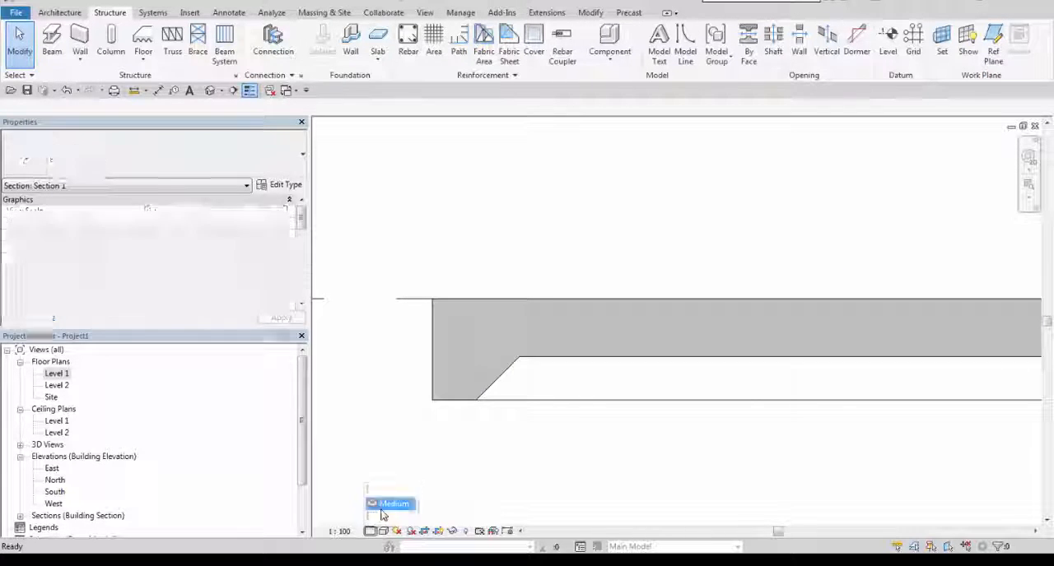
Assign Concrete, Cast-in-Place gray as the selected slab edge type's material
{"action": "left_click", "coordinate": [494, 379]}
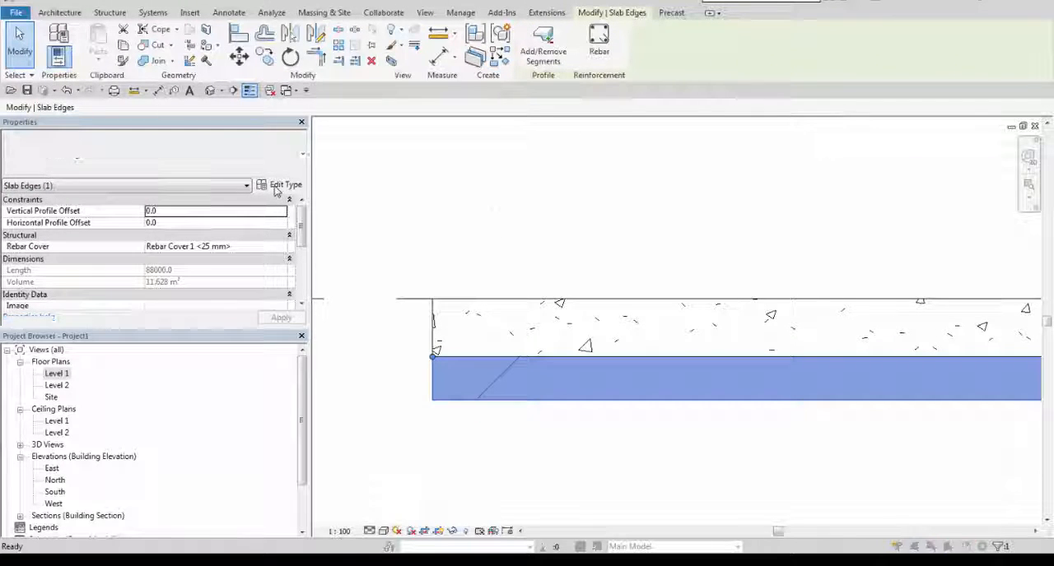
{"action": "left_click", "coordinate": [286, 185]}
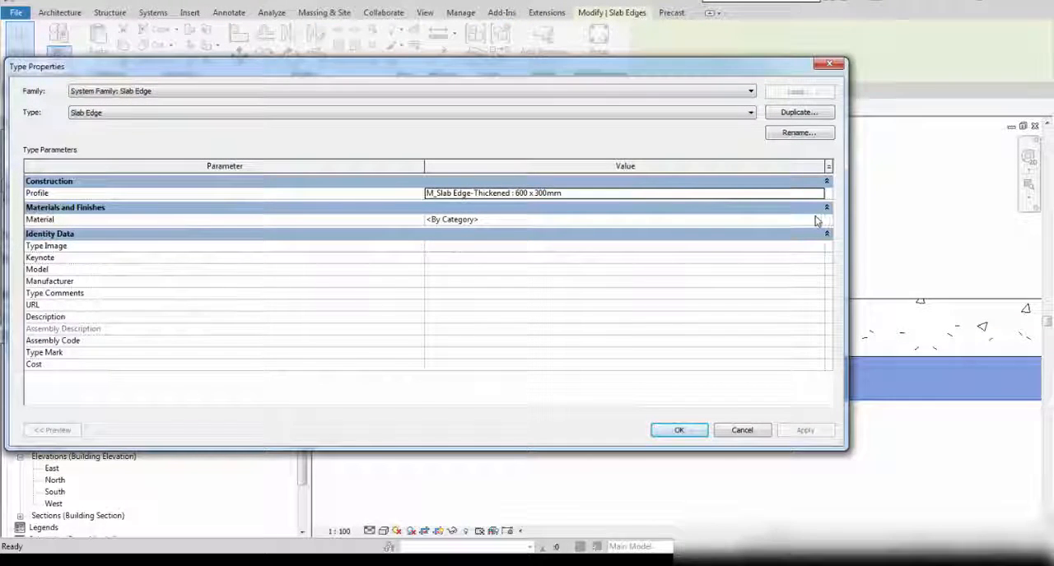
{"action": "left_click", "coordinate": [823, 219]}
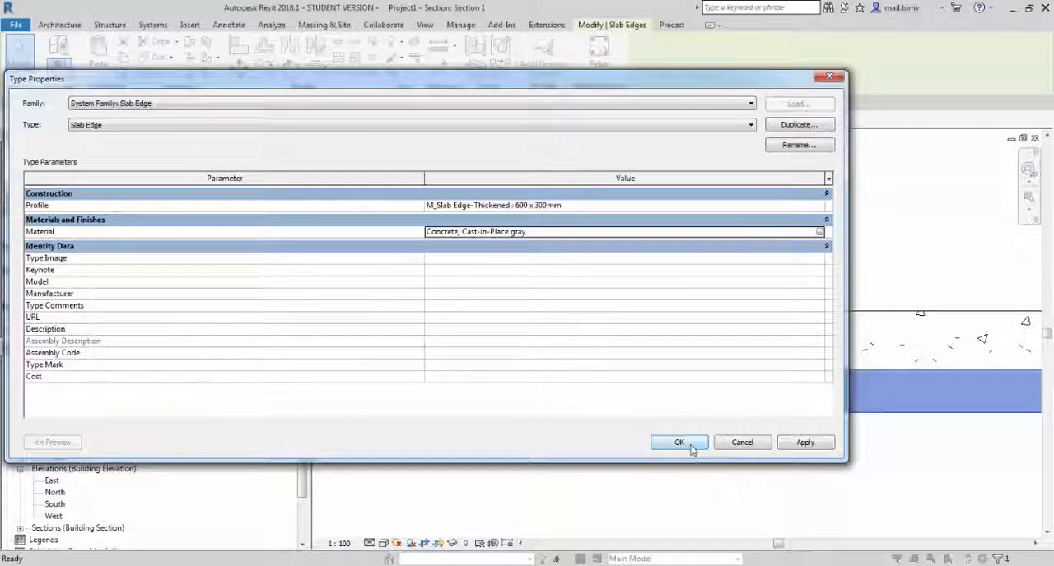
{"action": "left_click", "coordinate": [678, 443]}
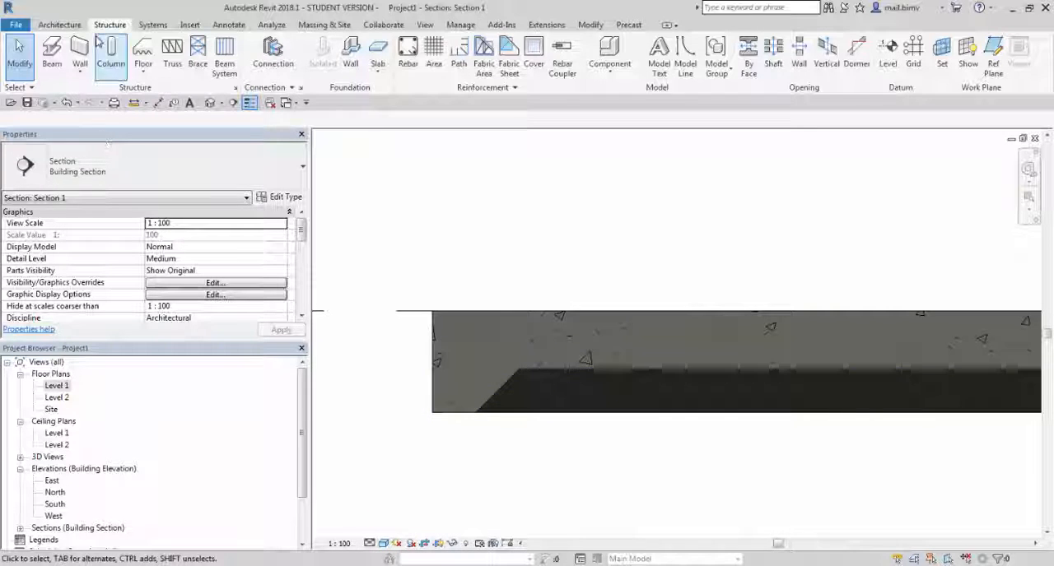
{"action": "mouse_move", "coordinate": [408, 52]}
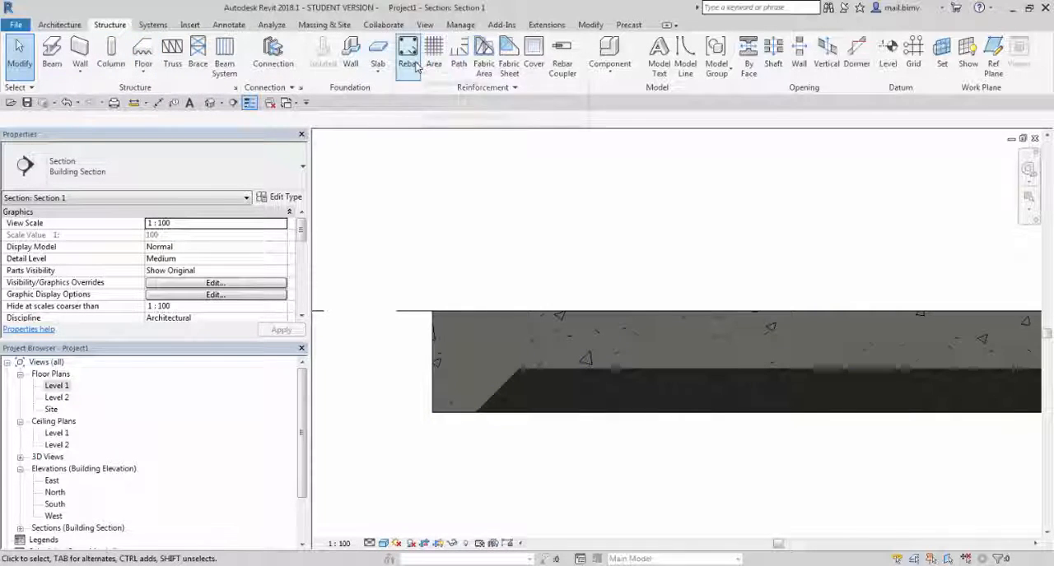
Load all Structural Rebar Shapes families (M_00 to M_14) when starting Rebar
{"action": "left_click", "coordinate": [407, 54]}
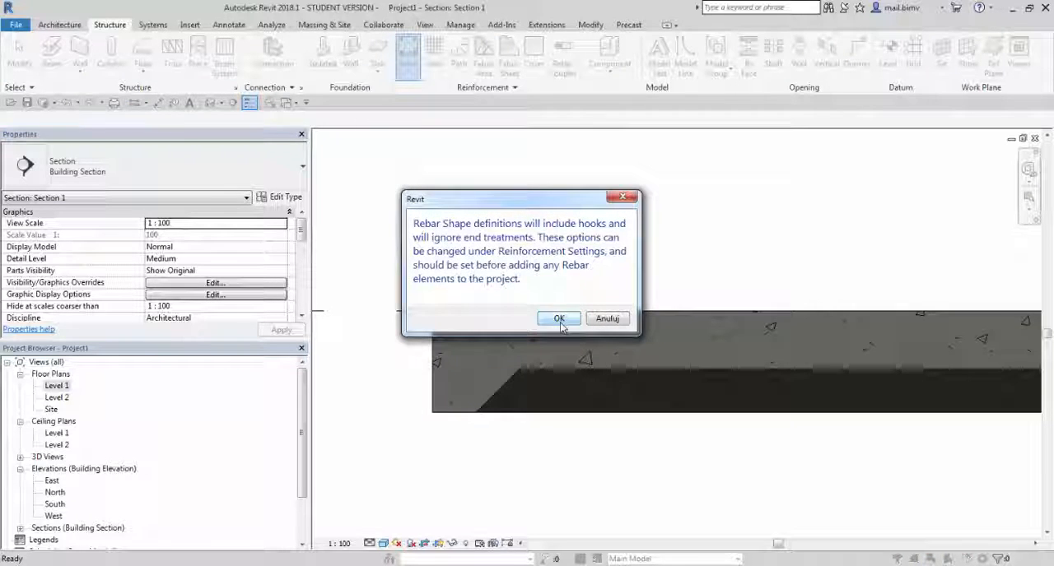
{"action": "left_click", "coordinate": [558, 318]}
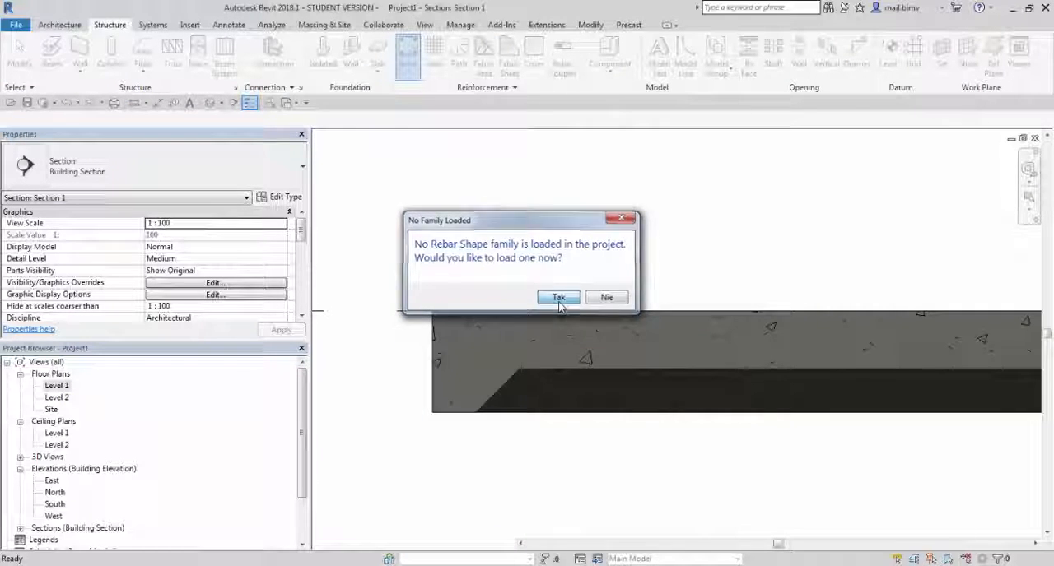
{"action": "left_click", "coordinate": [558, 297]}
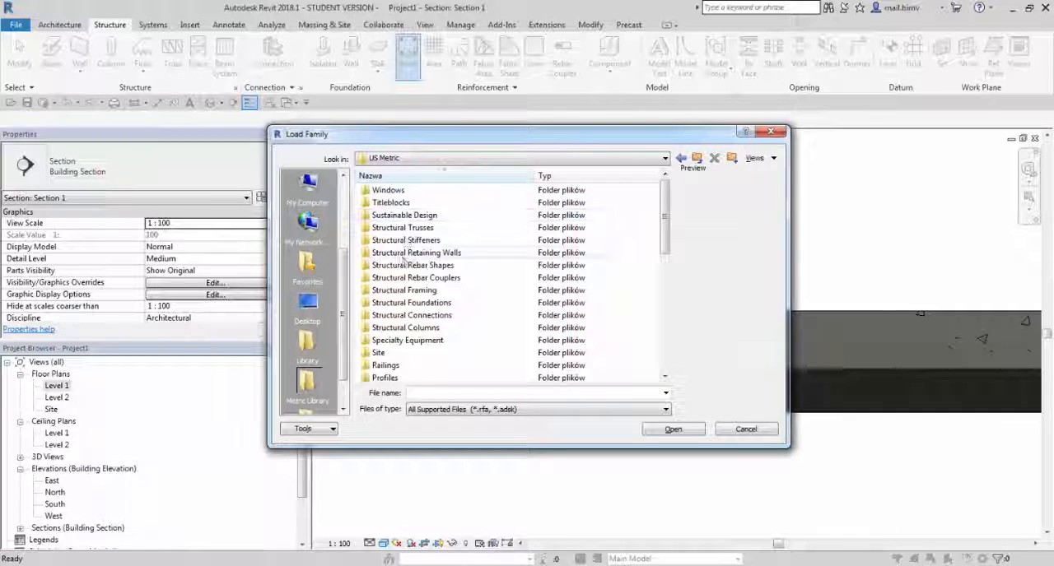
{"action": "mouse_move", "coordinate": [403, 327]}
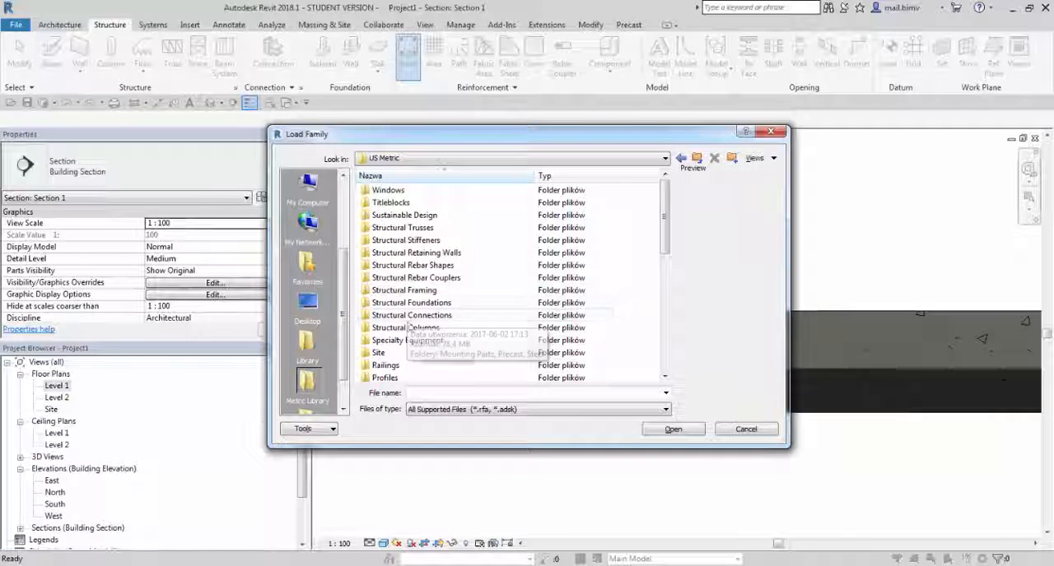
{"action": "double_click", "coordinate": [415, 265]}
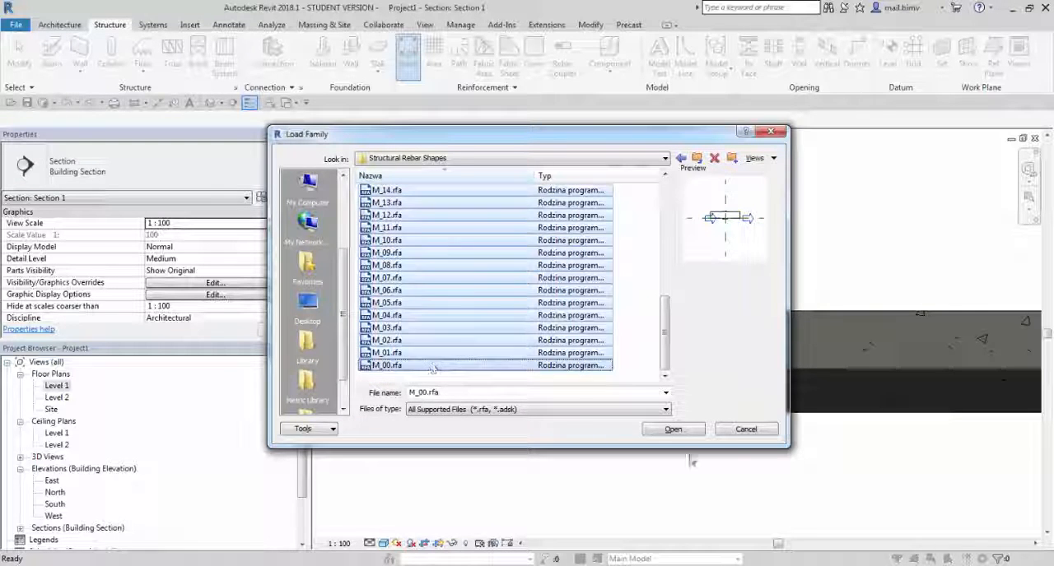
{"action": "left_click", "coordinate": [745, 429]}
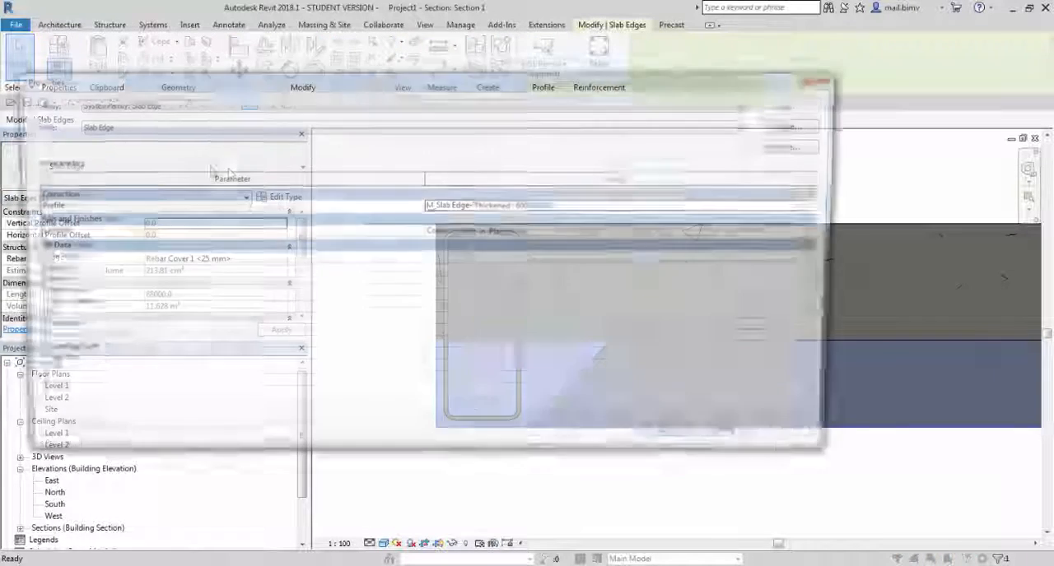
Duplicate the slab edge type and name it Slab_Edge_Rectangular
{"action": "left_click", "coordinate": [286, 196]}
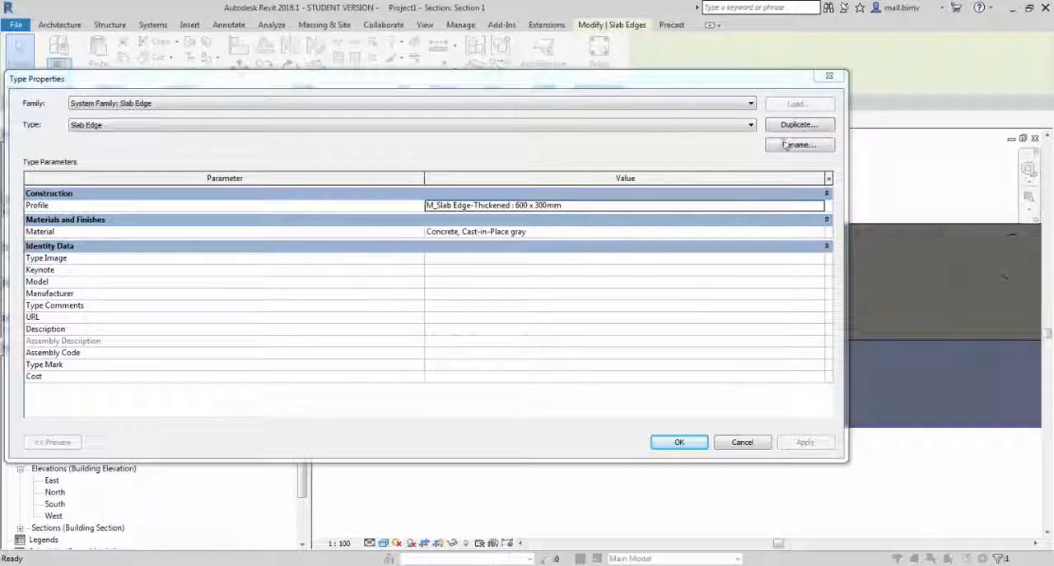
{"action": "left_click", "coordinate": [798, 145]}
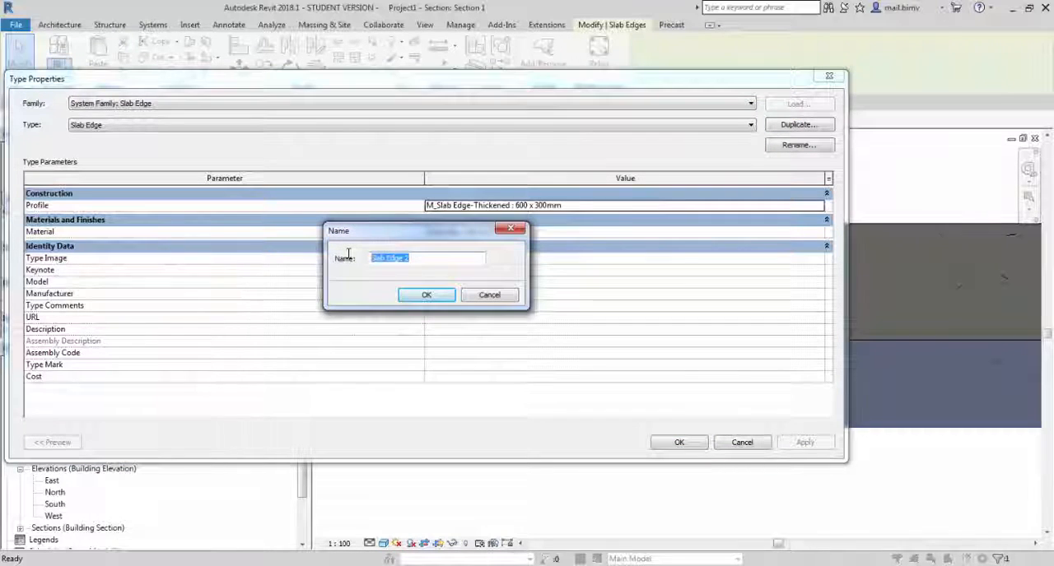
{"action": "type", "text": "Slab:"}
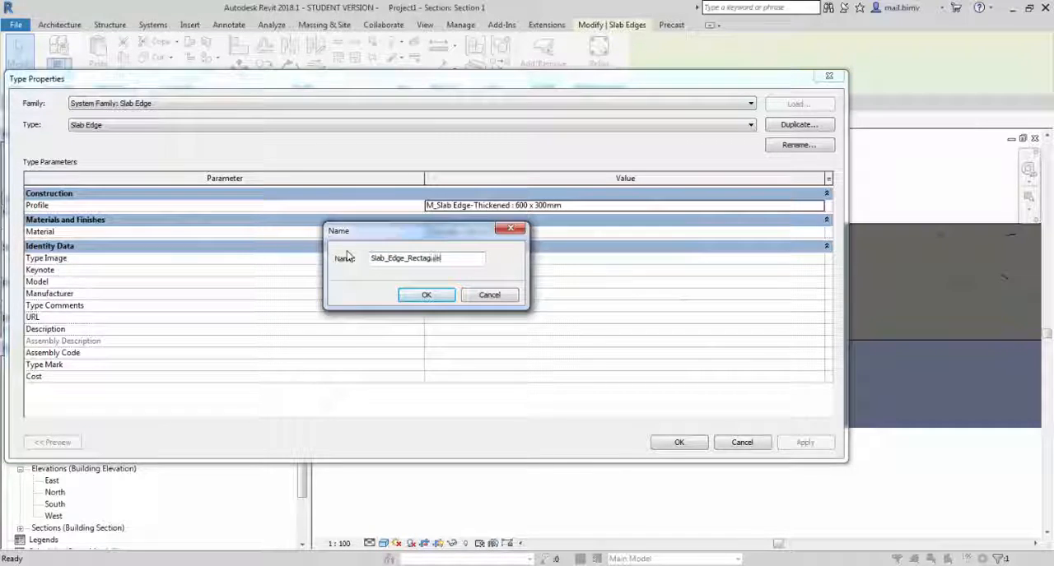
{"action": "left_click", "coordinate": [426, 295]}
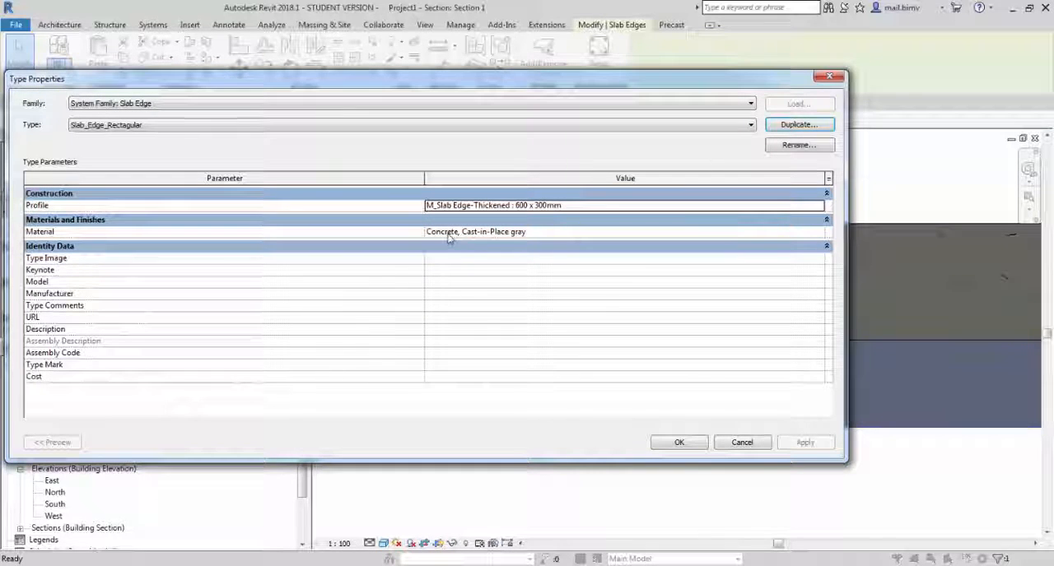
Keep the thickened 600 x 300mm profile and apply the type settings
{"action": "left_click", "coordinate": [624, 205]}
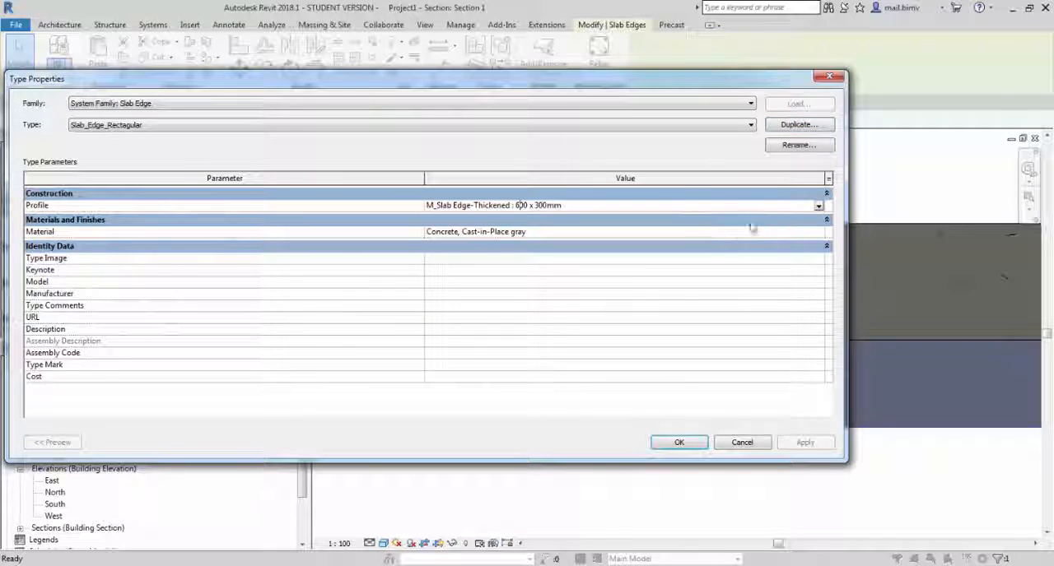
{"action": "left_click", "coordinate": [818, 205]}
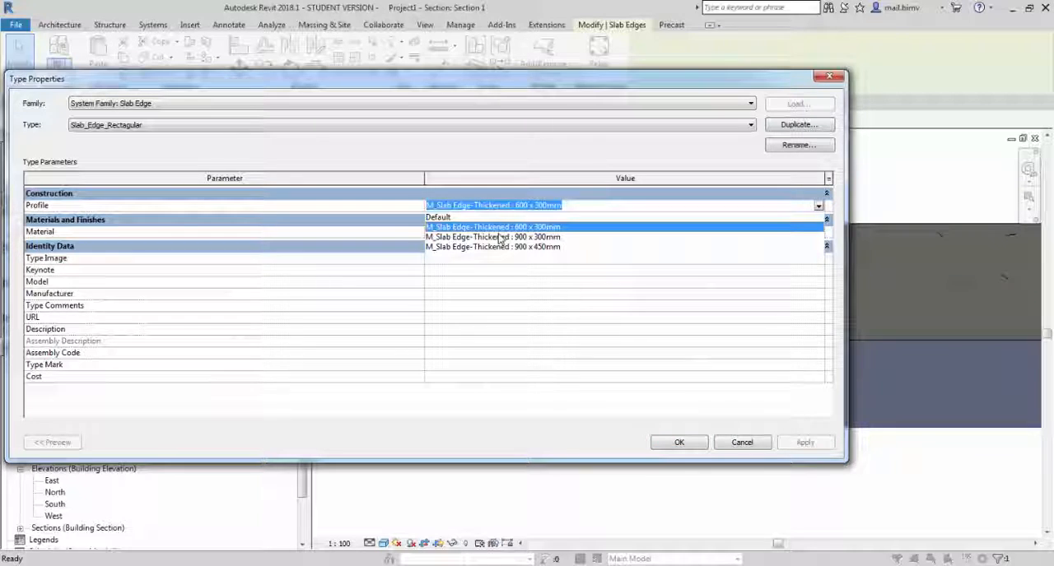
{"action": "left_click", "coordinate": [492, 226]}
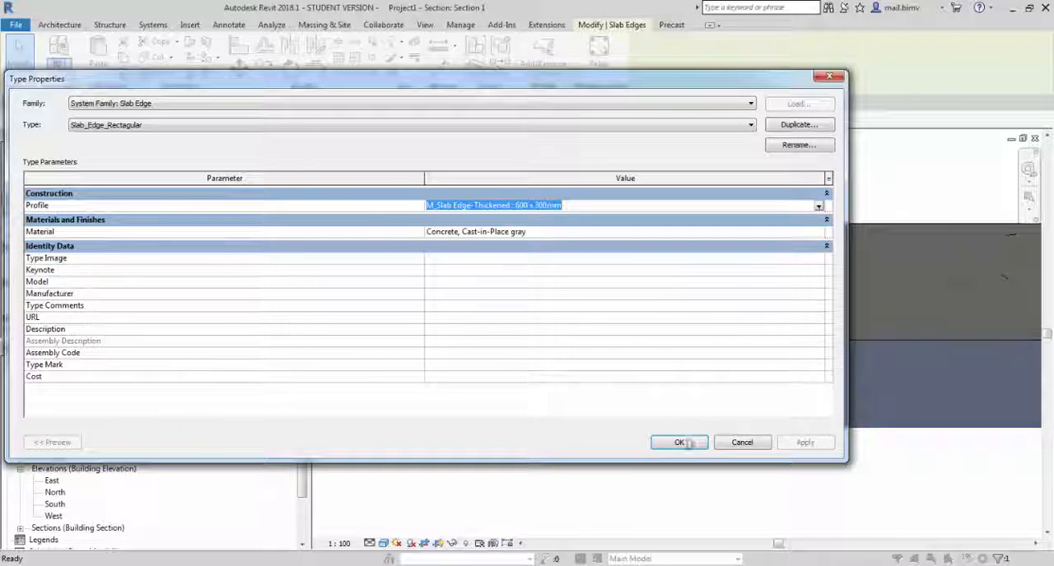
{"action": "left_click", "coordinate": [679, 442]}
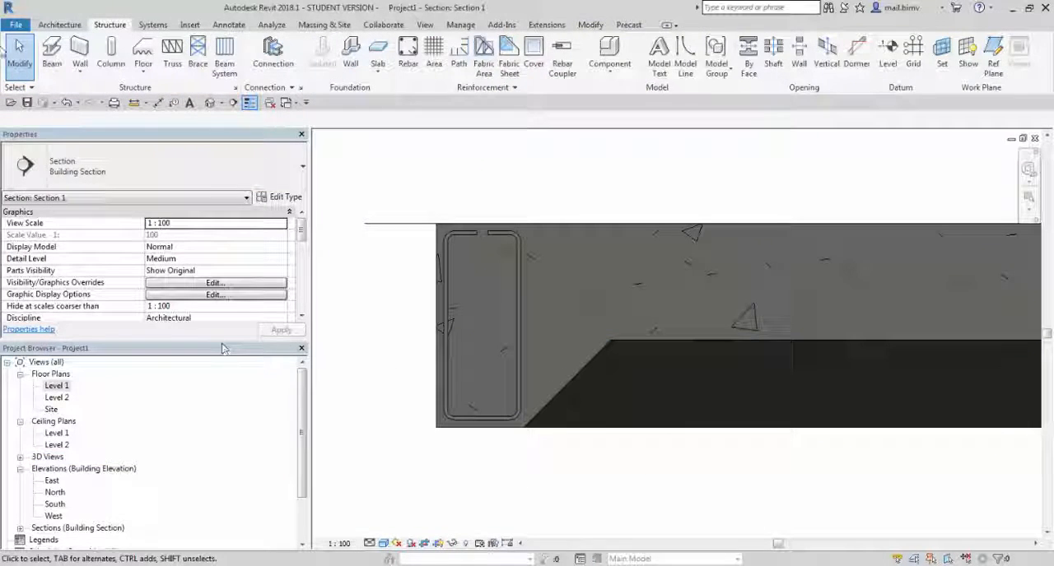
Start a new profile family from the Metric Profile.rft template for line sketching
{"action": "left_click", "coordinate": [15, 24]}
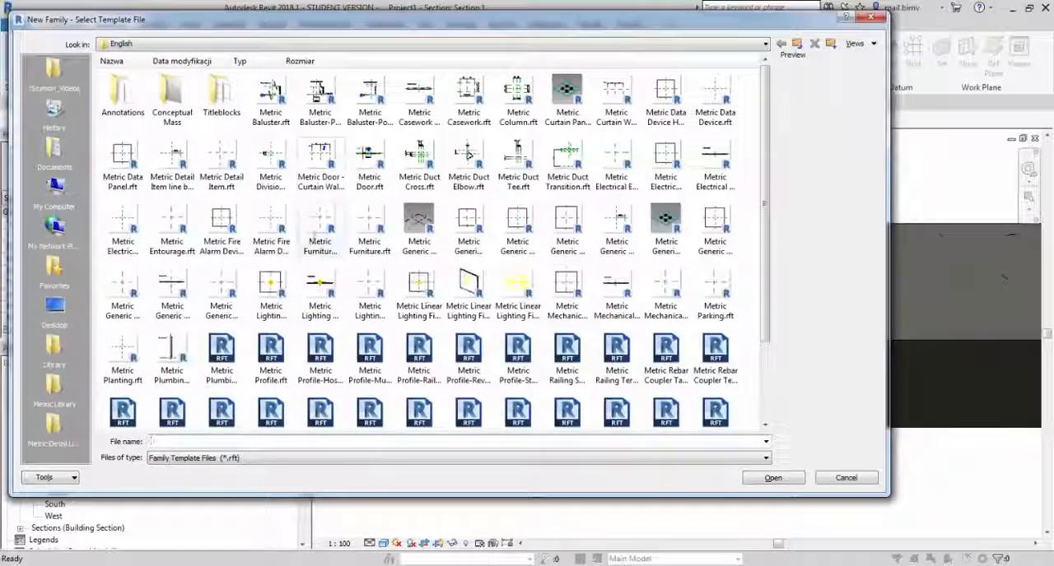
{"action": "left_click", "coordinate": [271, 185]}
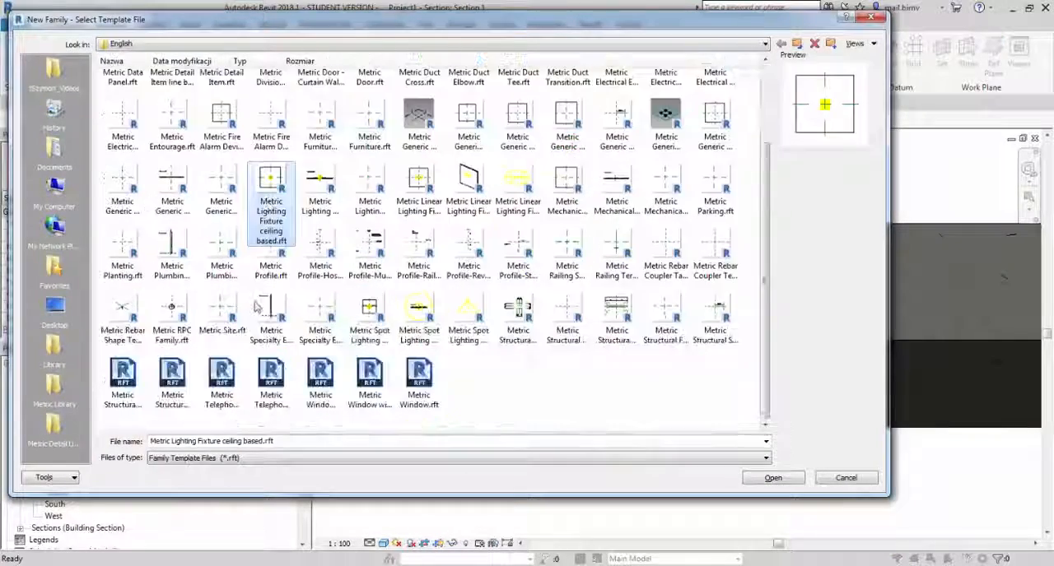
{"action": "left_click", "coordinate": [271, 255]}
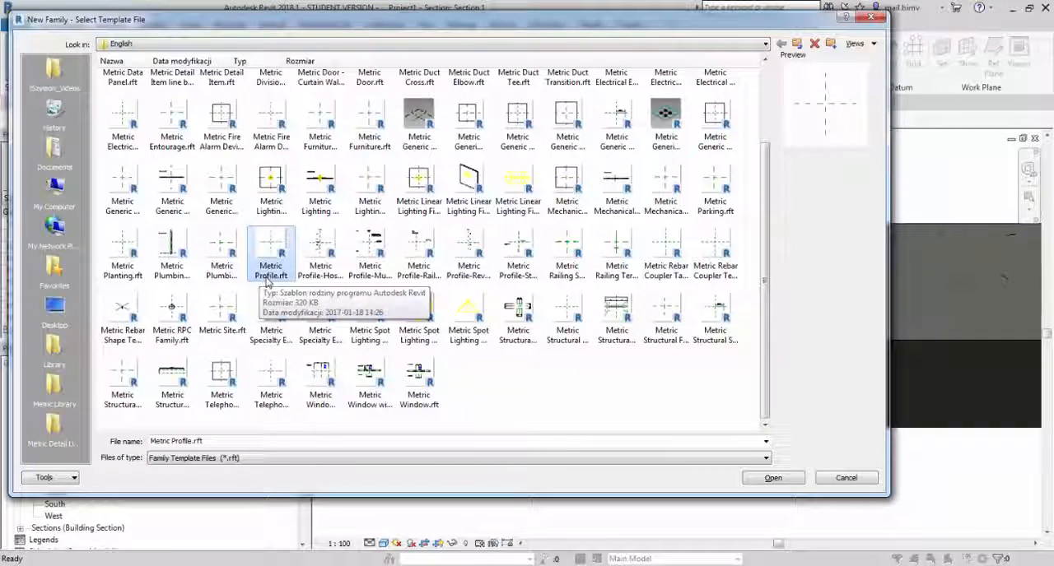
{"action": "left_click", "coordinate": [773, 478]}
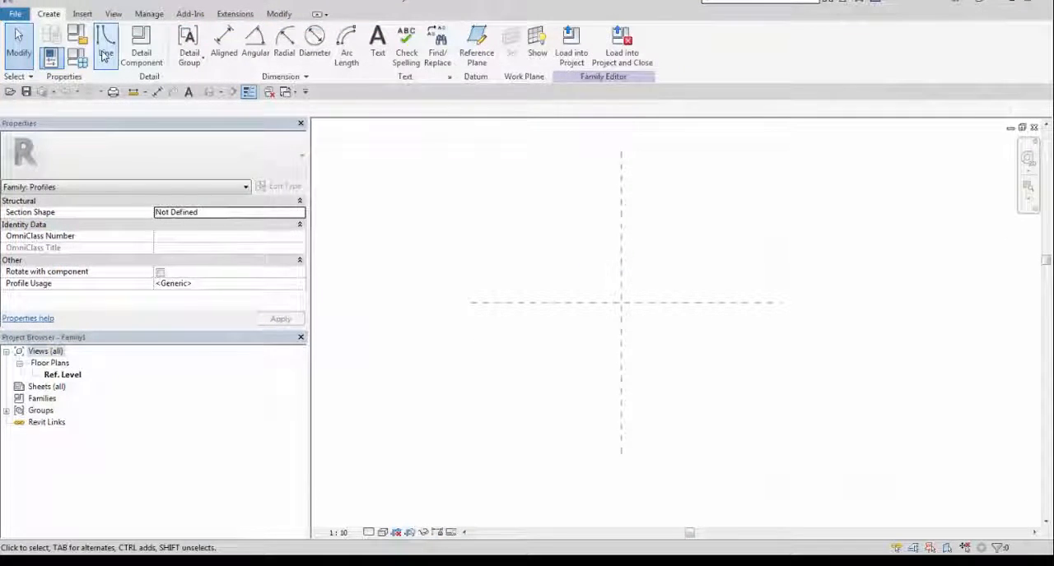
{"action": "left_click", "coordinate": [105, 41]}
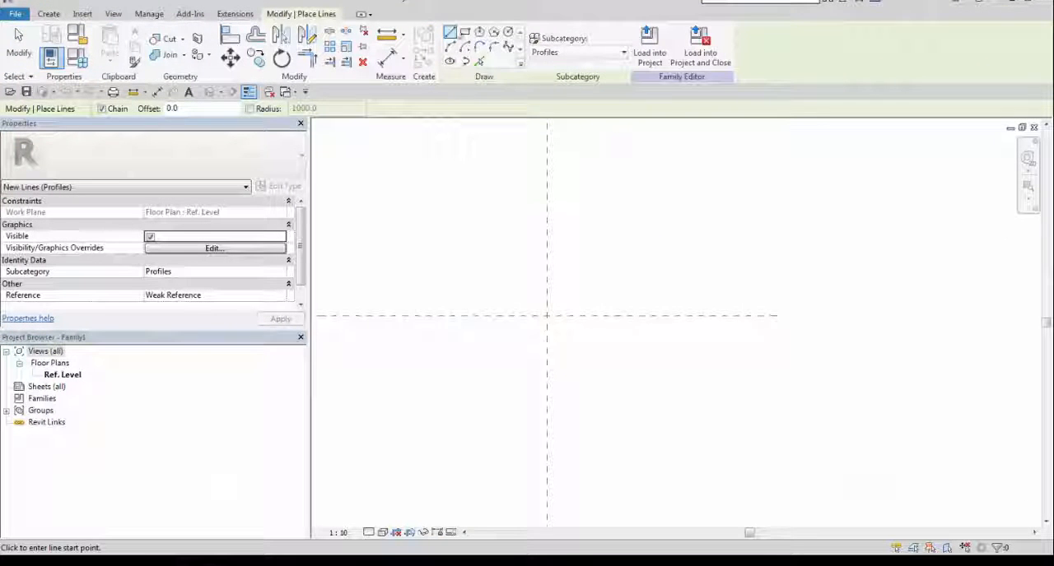
{"action": "mouse_move", "coordinate": [536, 292]}
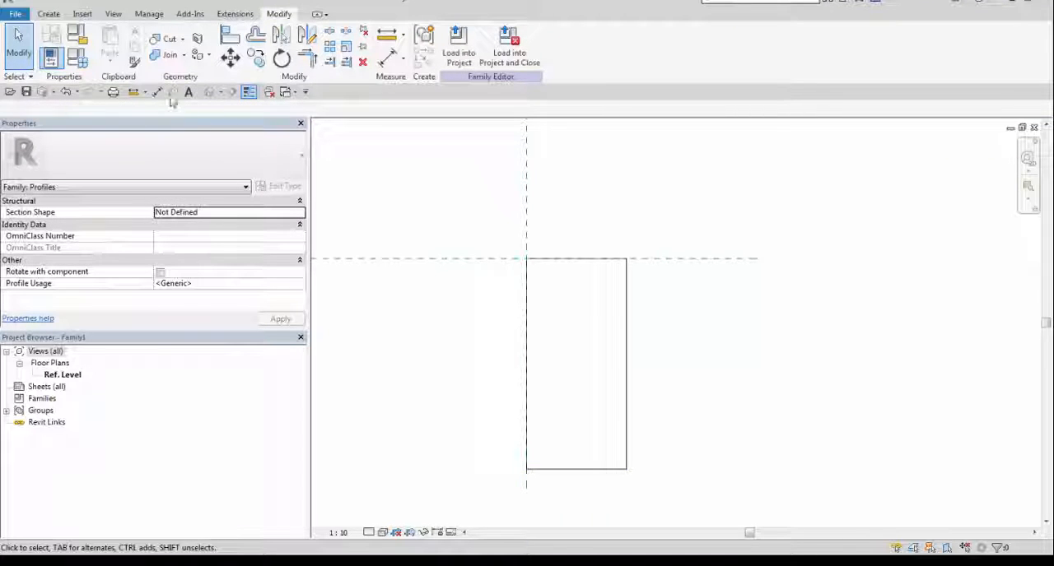
Dimension the rectangle and turn the 260 and 550 dimensions into Width and Height parameters
{"action": "left_click", "coordinate": [157, 91]}
{"action": "type", "text": "Width"}
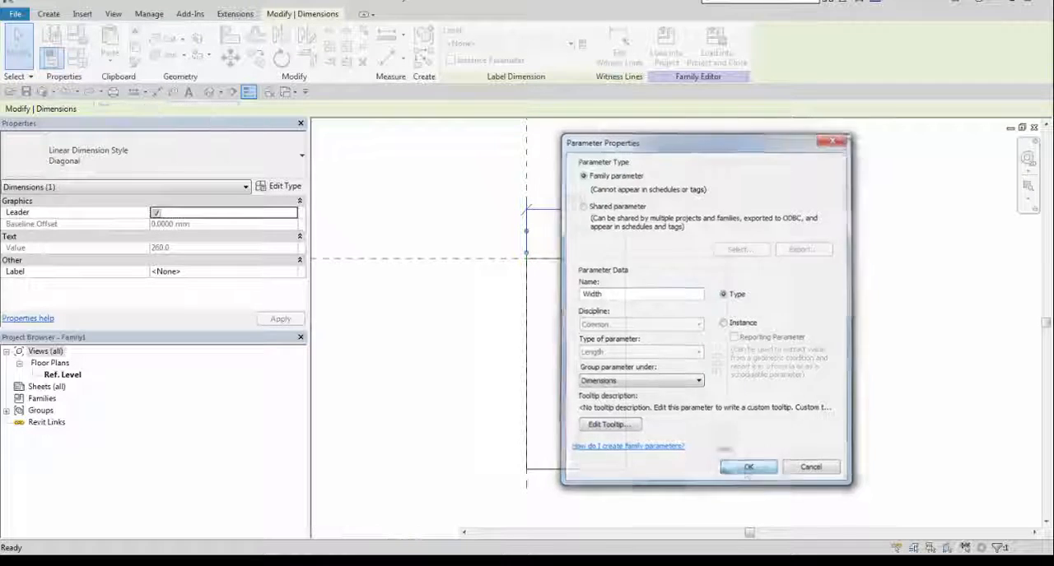
{"action": "left_click", "coordinate": [747, 467]}
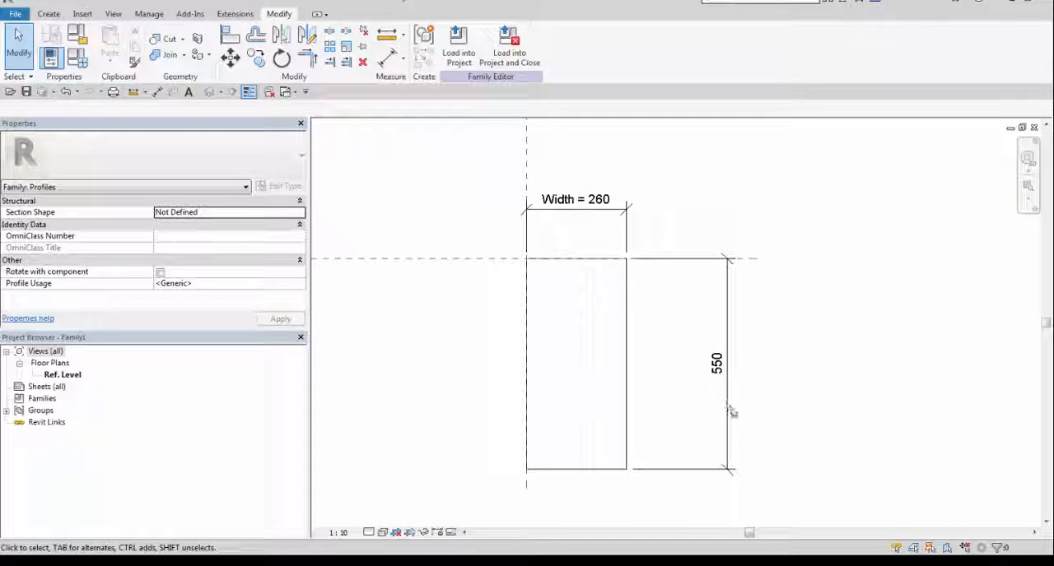
{"action": "left_click", "coordinate": [717, 363]}
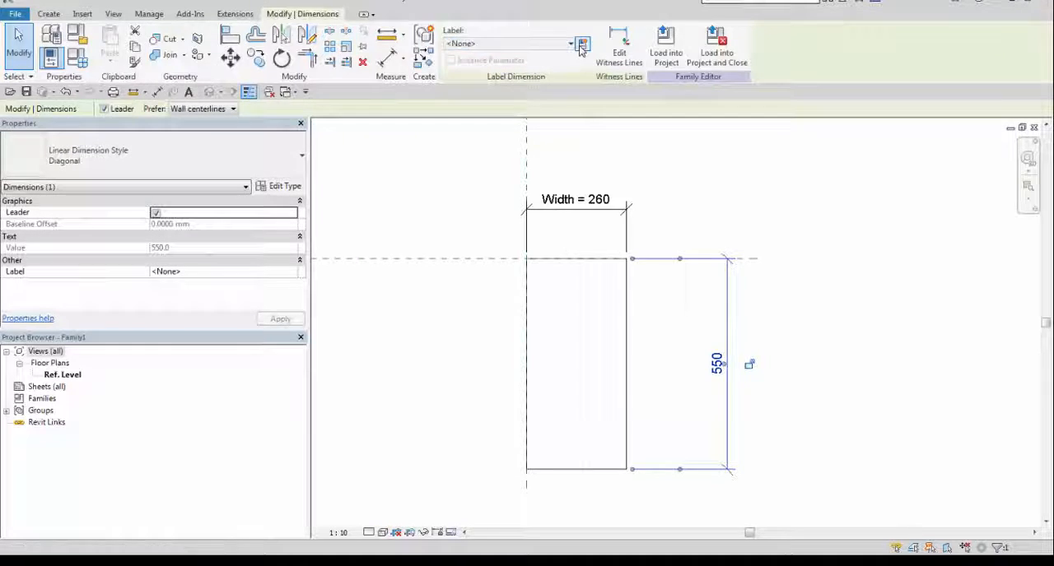
{"action": "left_click", "coordinate": [582, 44]}
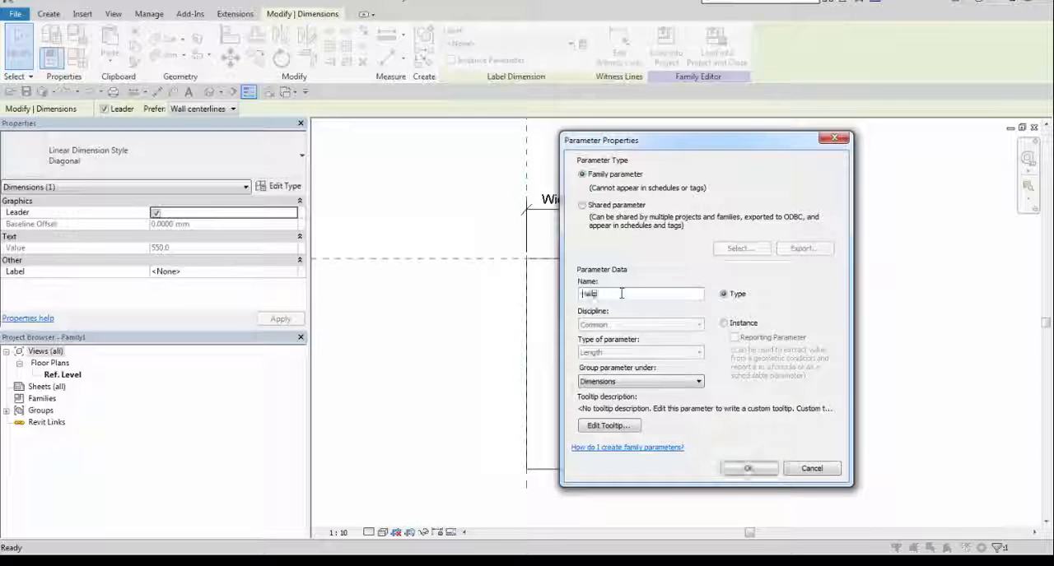
{"action": "left_click", "coordinate": [747, 468]}
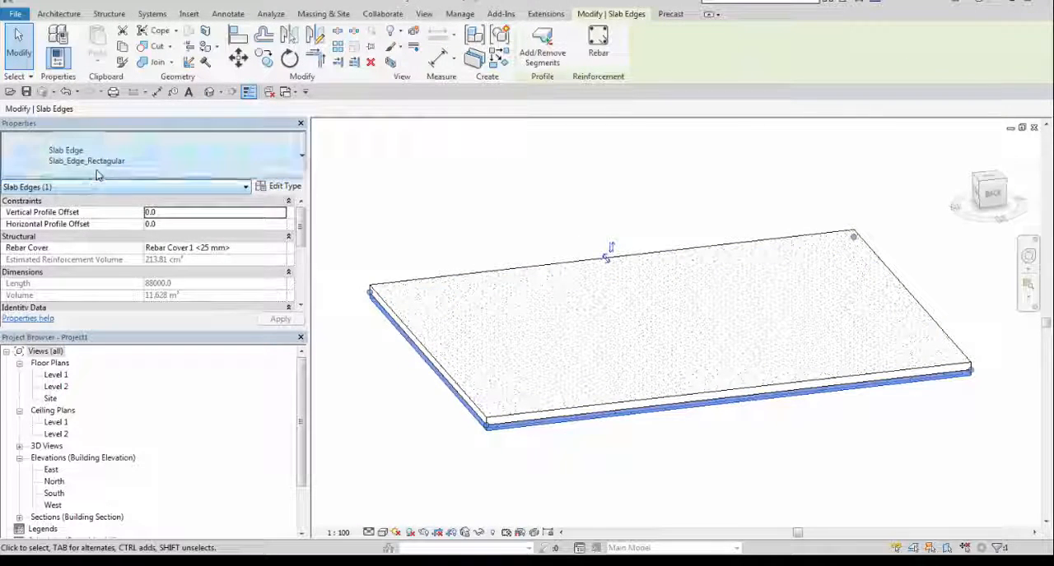
Set Slab_Edge_Rectangular's profile to Family1 : Family1 and delete the unhostable rebar
{"action": "left_click", "coordinate": [285, 185]}
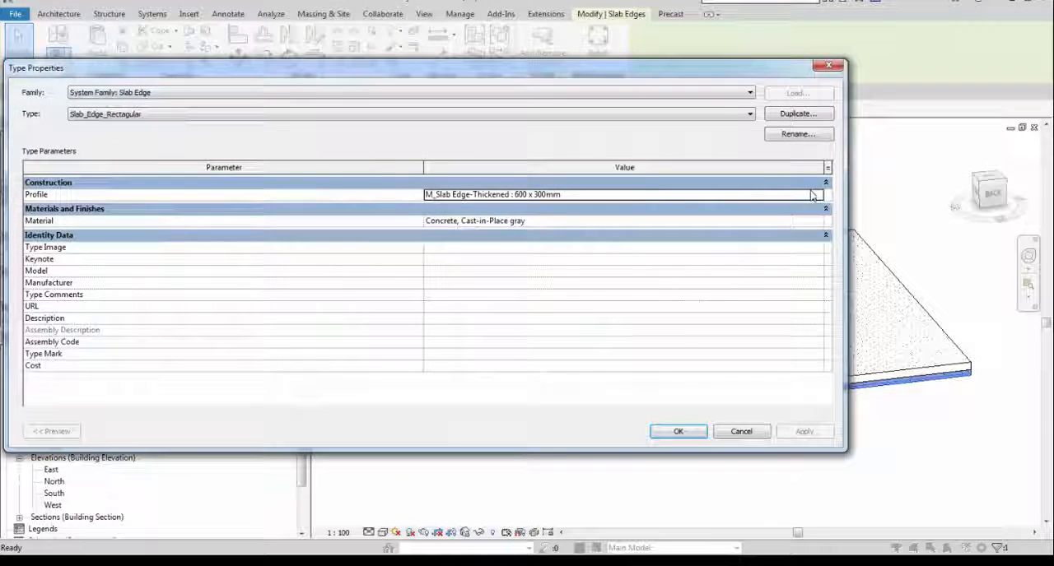
{"action": "left_click", "coordinate": [816, 194]}
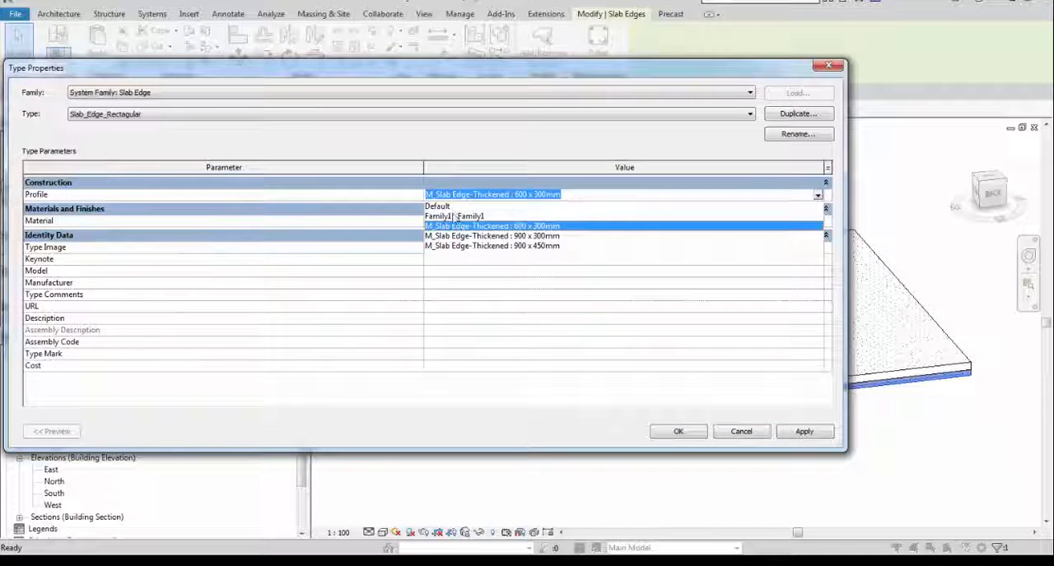
{"action": "left_click", "coordinate": [454, 216]}
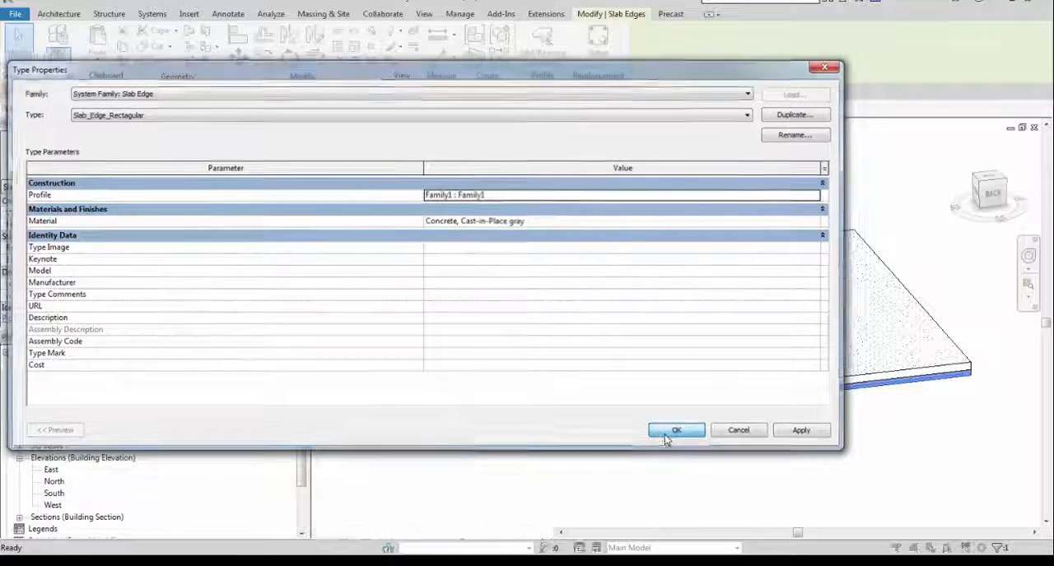
{"action": "left_click", "coordinate": [676, 430]}
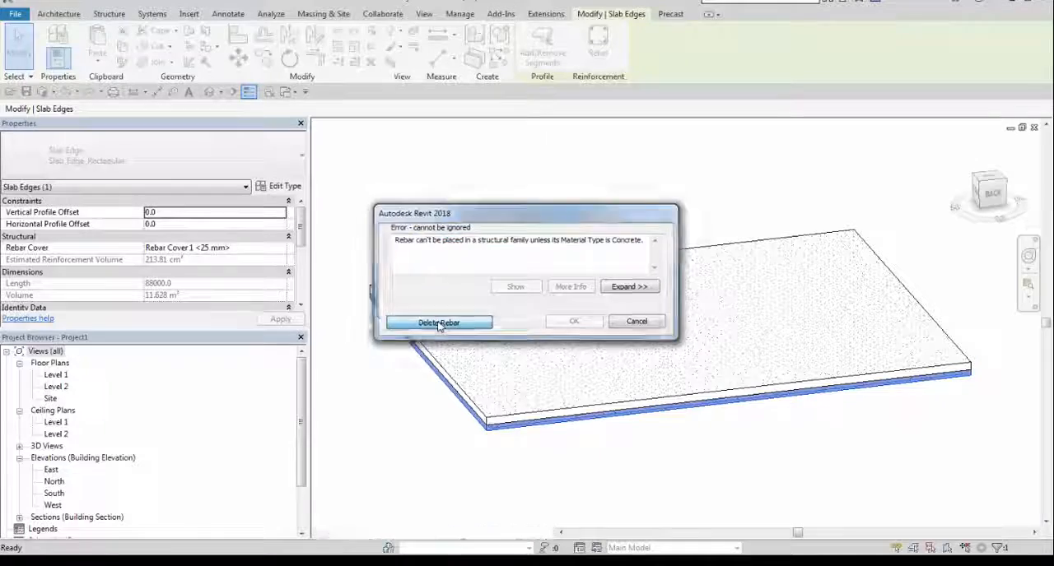
{"action": "left_click", "coordinate": [438, 322]}
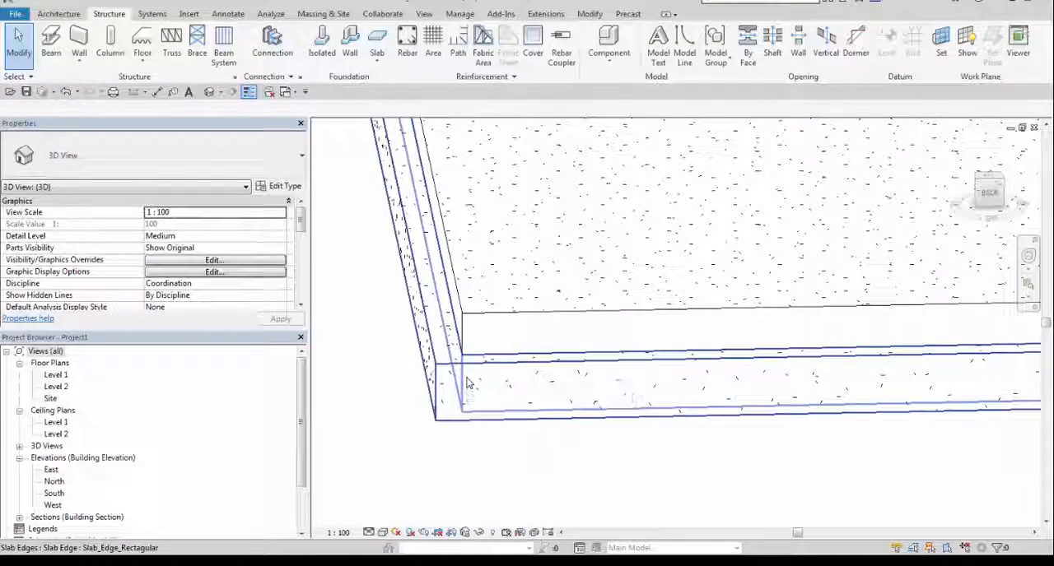
{"action": "left_click", "coordinate": [465, 387]}
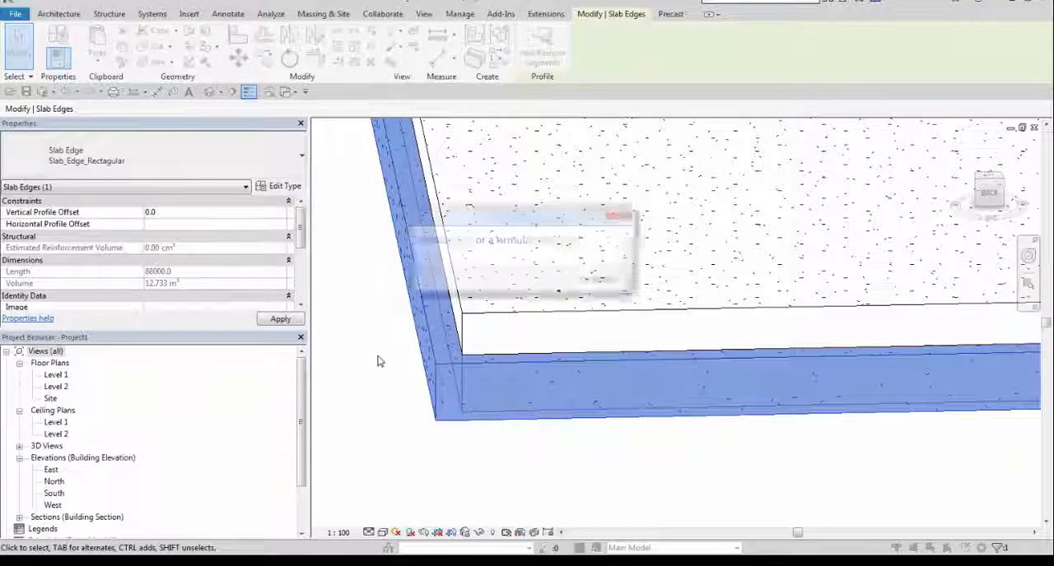
{"action": "left_click", "coordinate": [215, 224]}
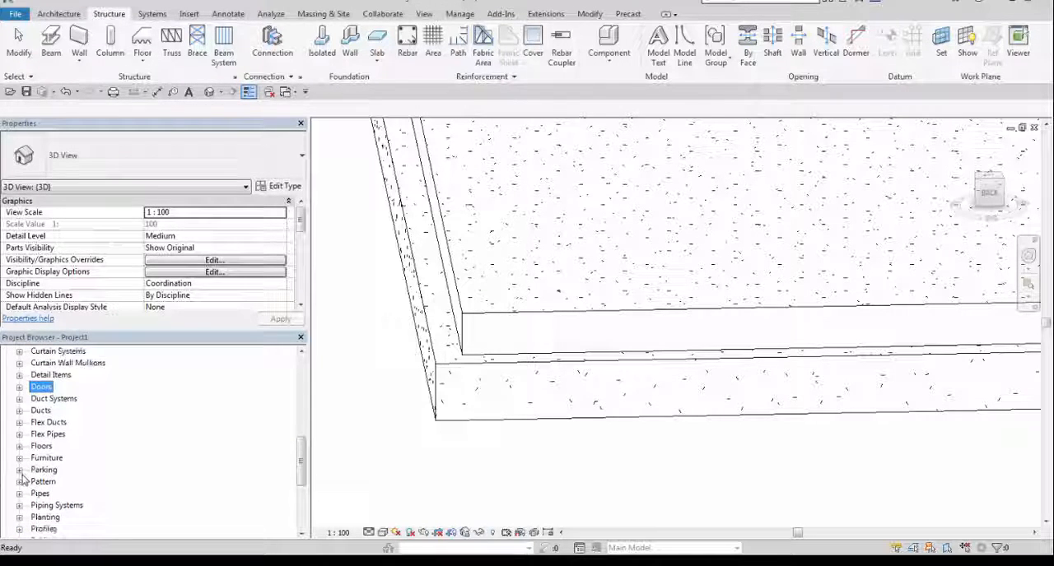
Duplicate the Family1 profile as type 300x500 and enter width 300 and height 500
{"action": "scroll", "scroll_direction": "down", "scroll_amount": 3}
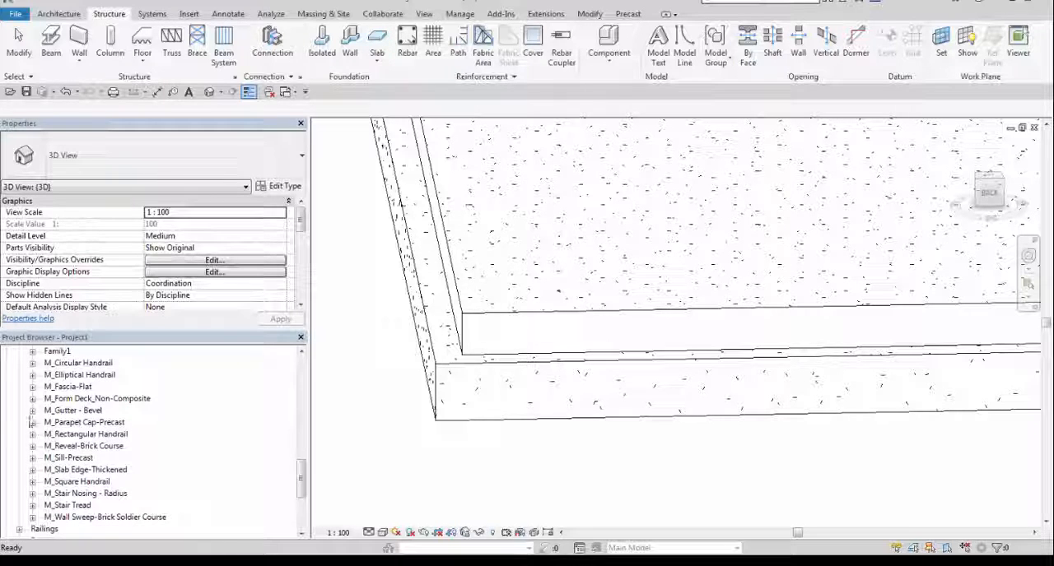
{"action": "left_click", "coordinate": [33, 352]}
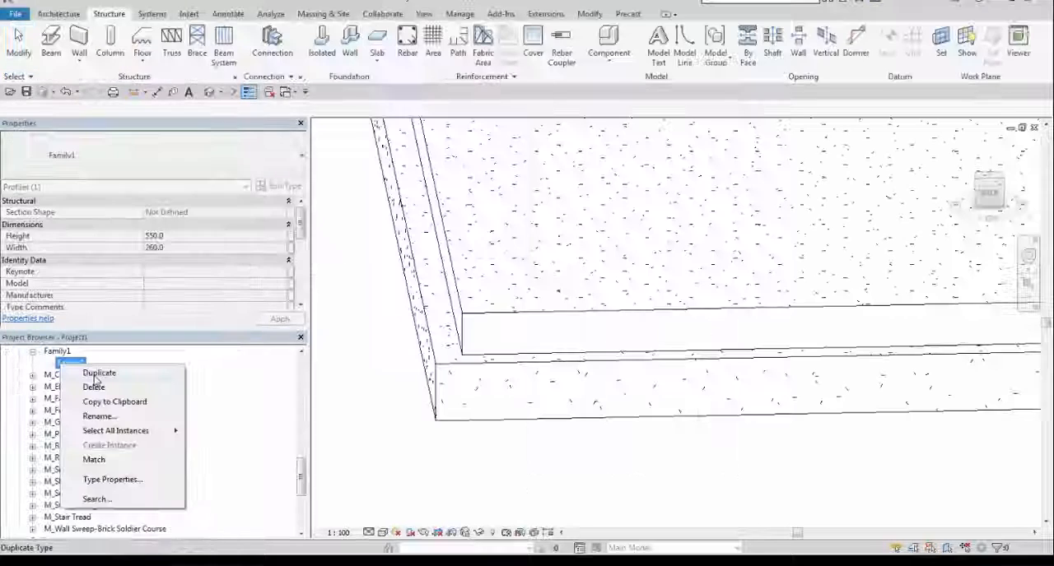
{"action": "left_click", "coordinate": [98, 373]}
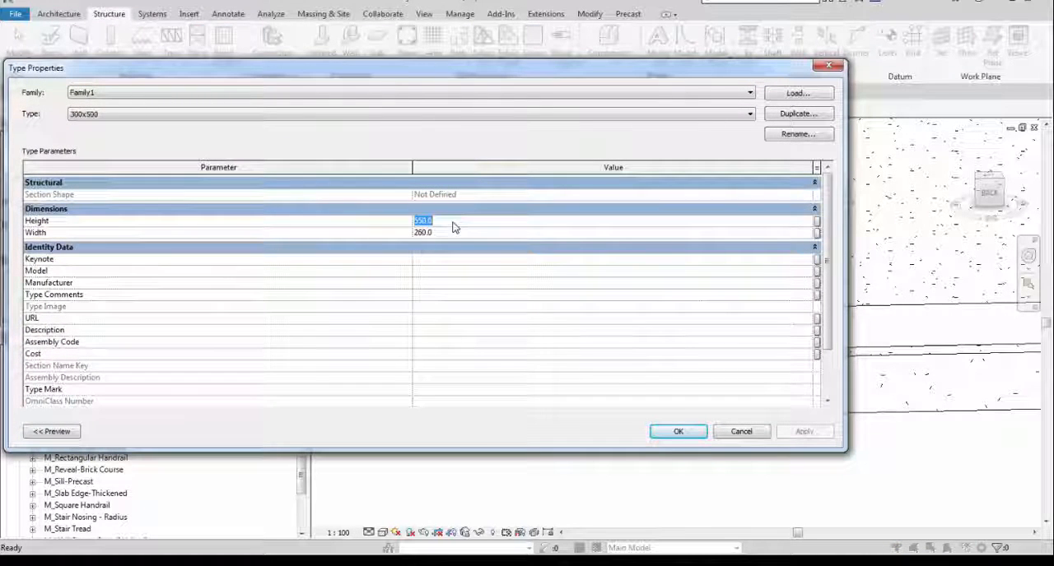
{"action": "type", "text": "30"}
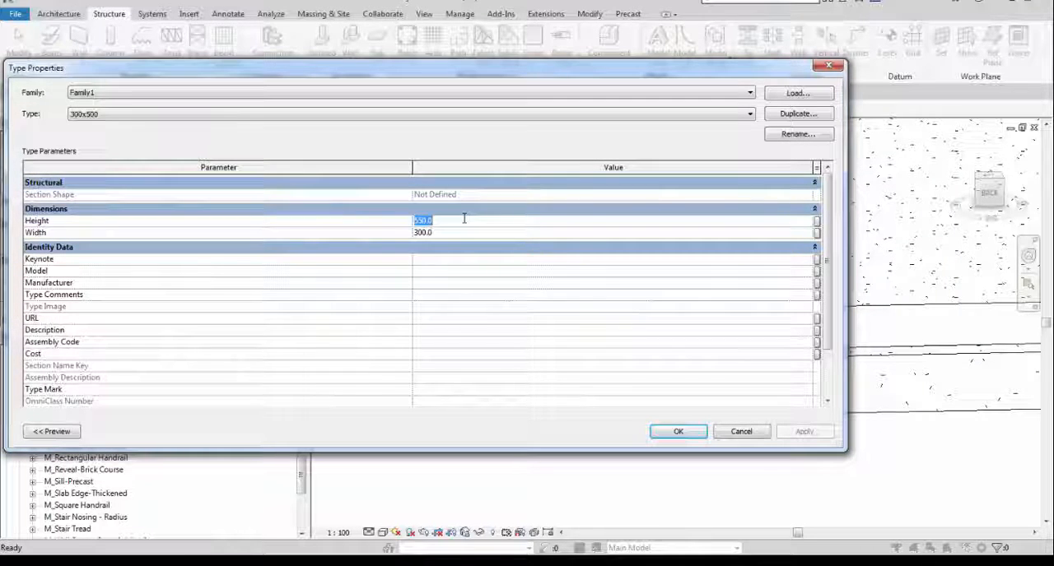
{"action": "type", "text": "500"}
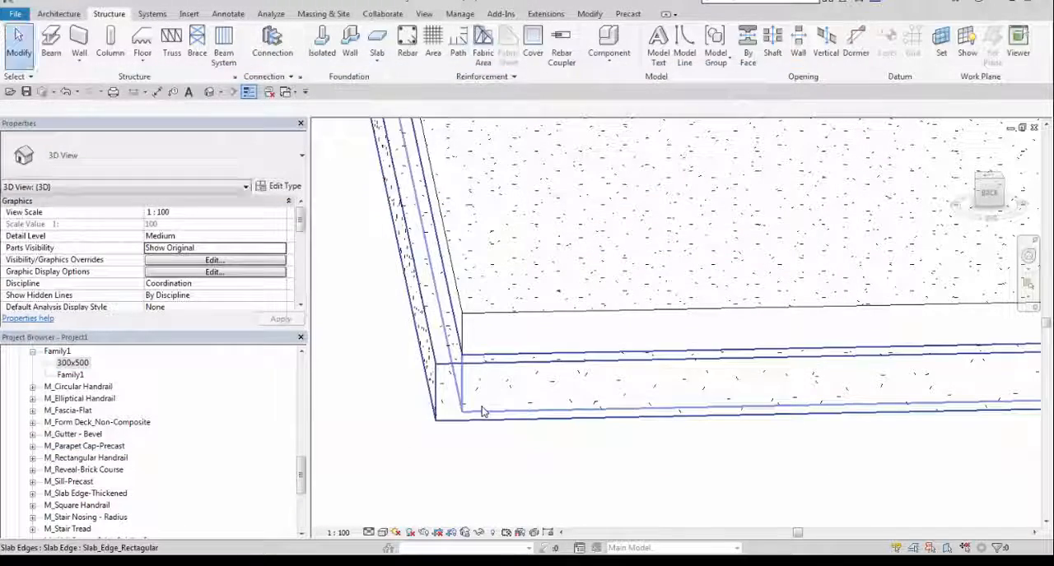
Check the slab edge's type, set its Horizontal Profile Offset to 300, then reselect it for offsets
{"action": "left_click", "coordinate": [482, 407]}
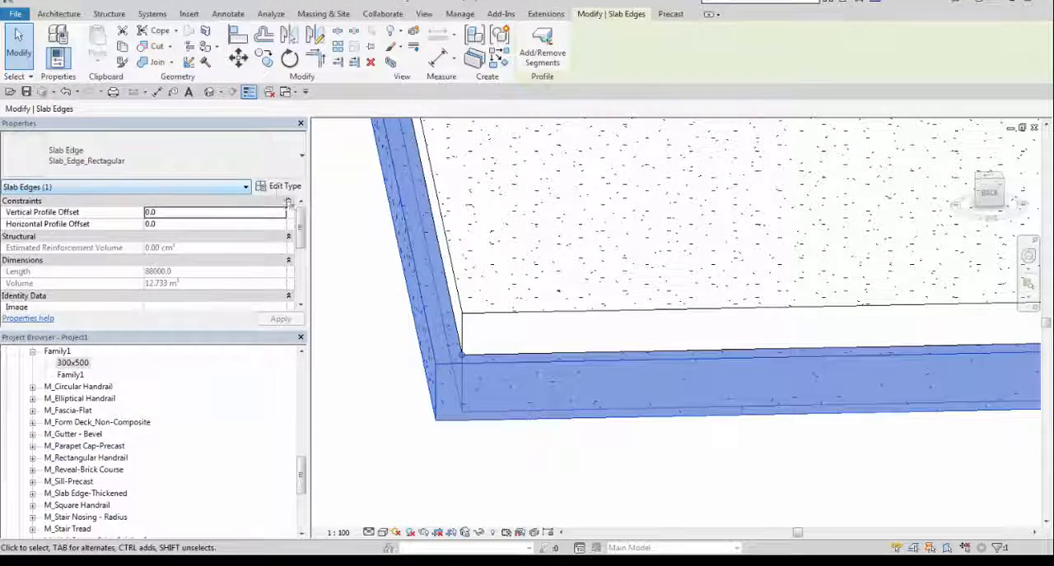
{"action": "left_click", "coordinate": [285, 186]}
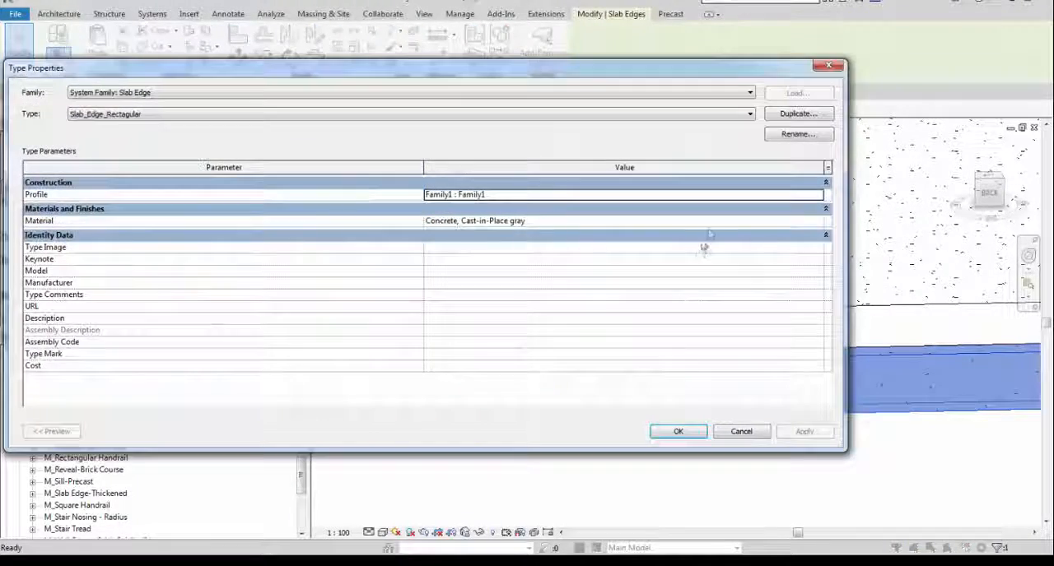
{"action": "left_click", "coordinate": [816, 194]}
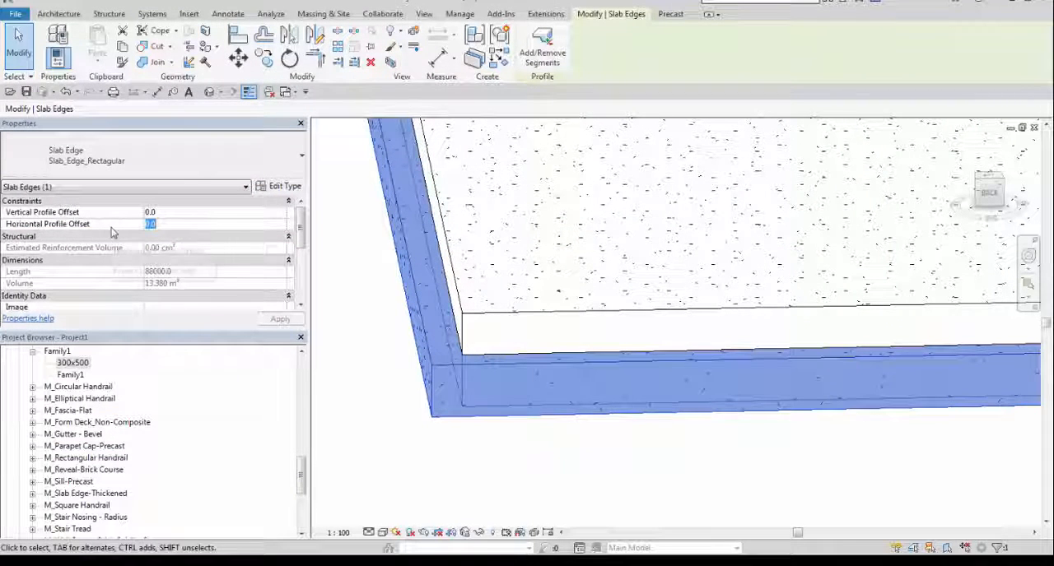
{"action": "type", "text": "300.0"}
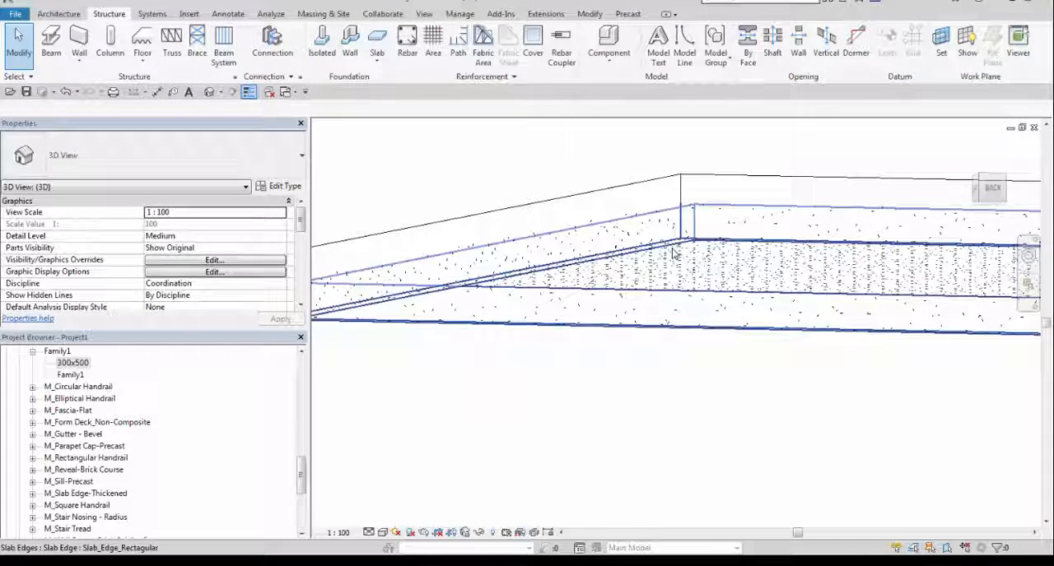
{"action": "left_click", "coordinate": [673, 252]}
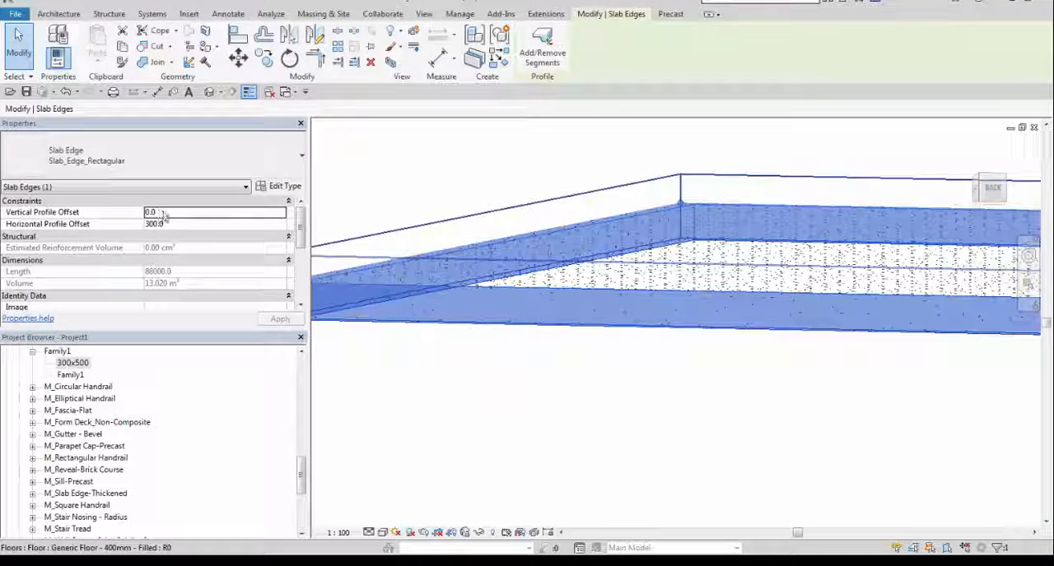
{"action": "left_click", "coordinate": [214, 212]}
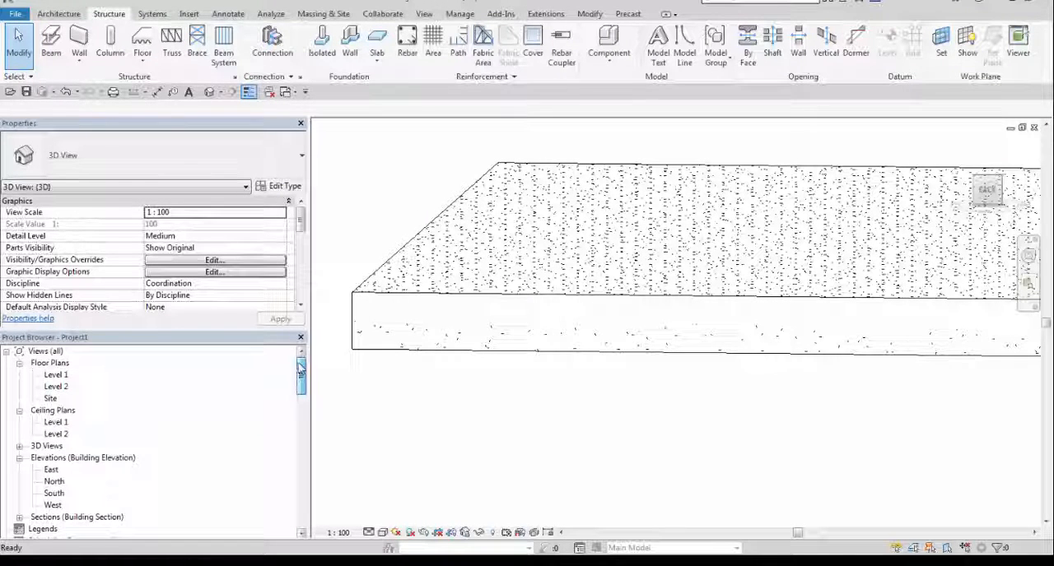
Open Section 1 under Sections (Building Section) to view the slab edge in cross-section
{"action": "left_click", "coordinate": [77, 517]}
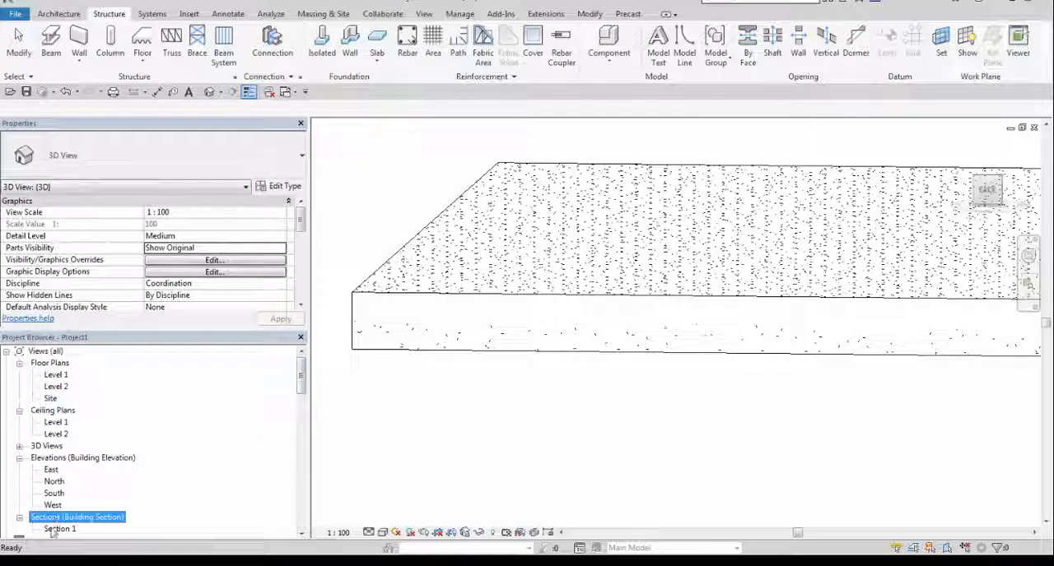
{"action": "double_click", "coordinate": [59, 529]}
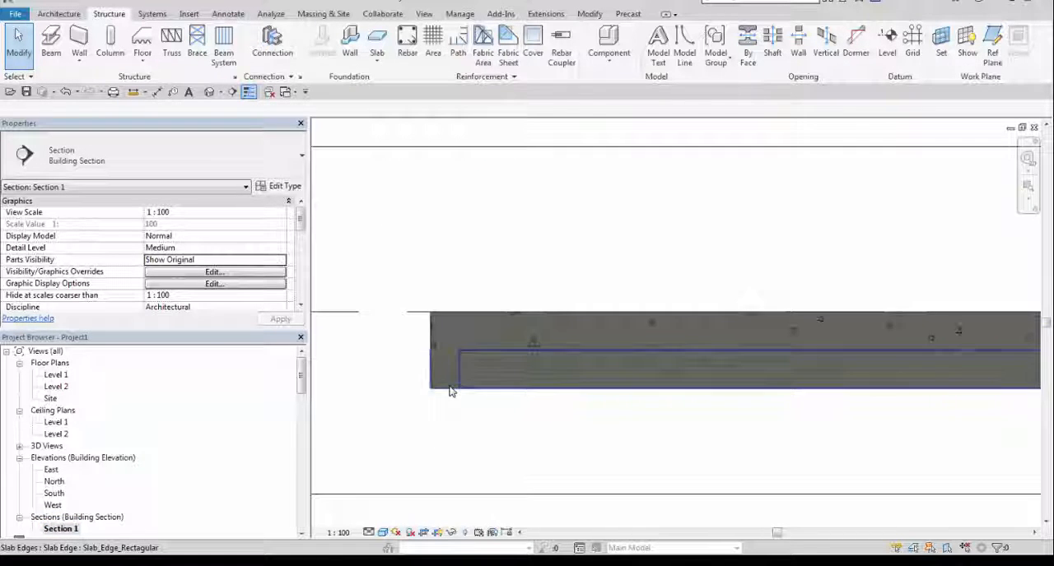
{"action": "left_click", "coordinate": [406, 41]}
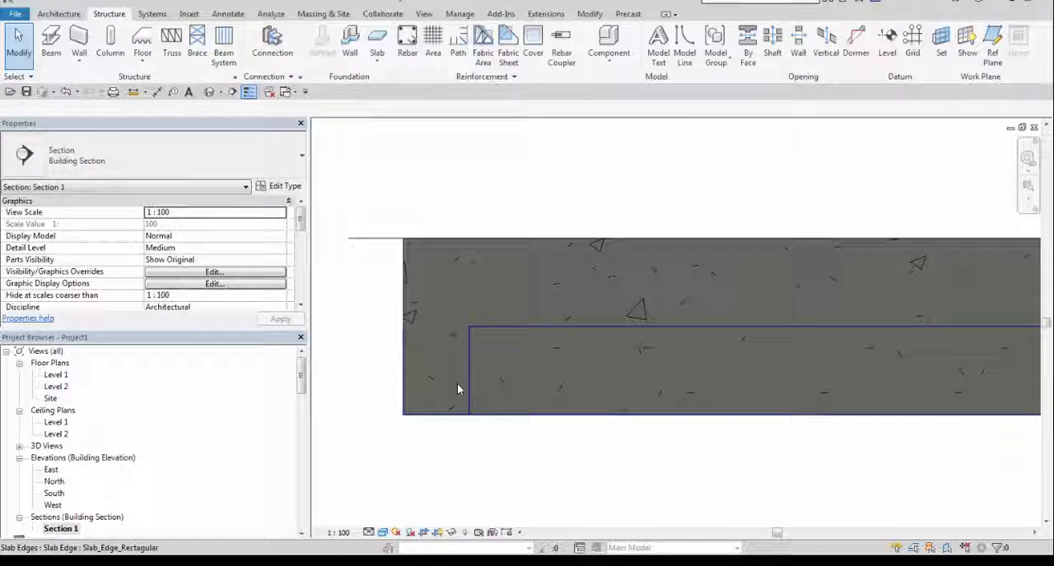
{"action": "left_click", "coordinate": [458, 389]}
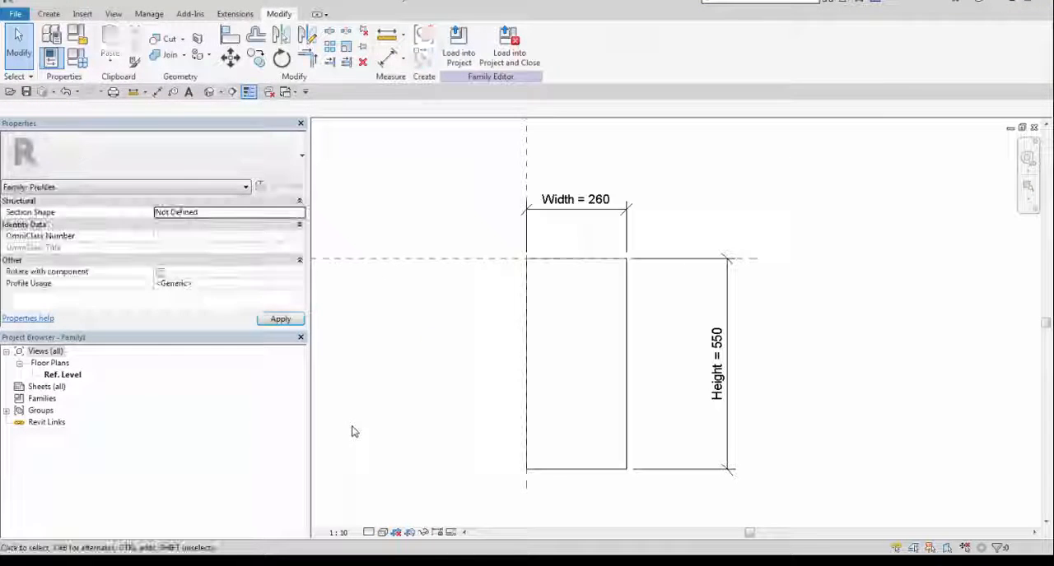
{"action": "mouse_move", "coordinate": [78, 61]}
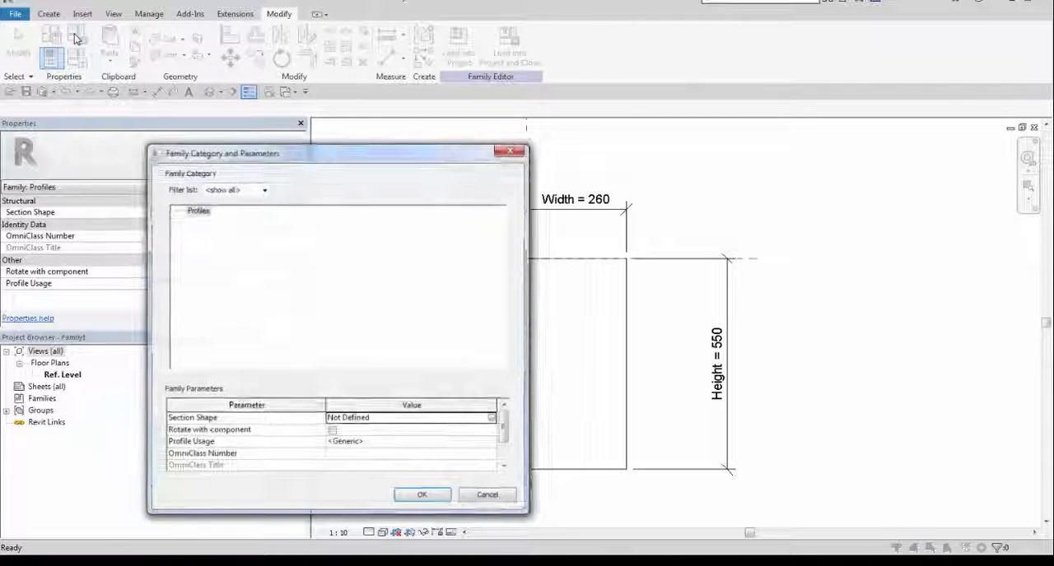
Set the Family1 profile's usage to Slab Edge and load it into the project
{"action": "left_click_drag", "start_coordinate": [223, 153], "coordinate": [225, 115]}
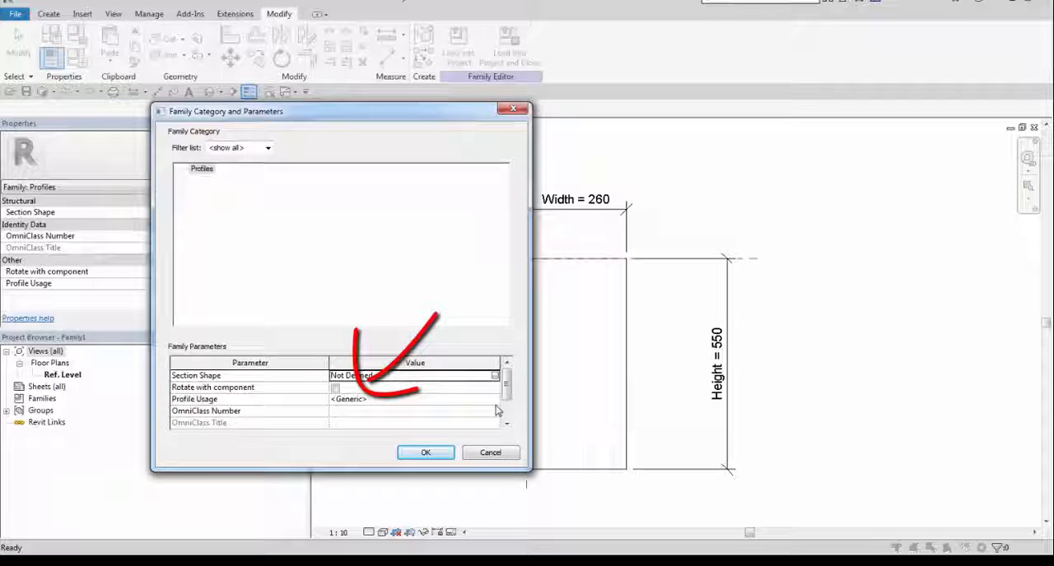
{"action": "left_click", "coordinate": [493, 399]}
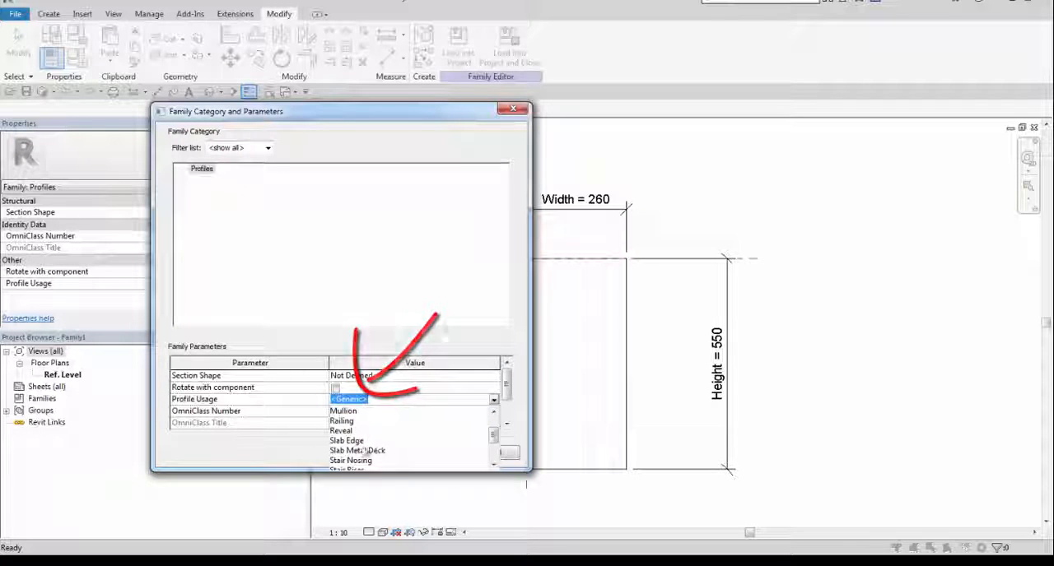
{"action": "left_click", "coordinate": [346, 440]}
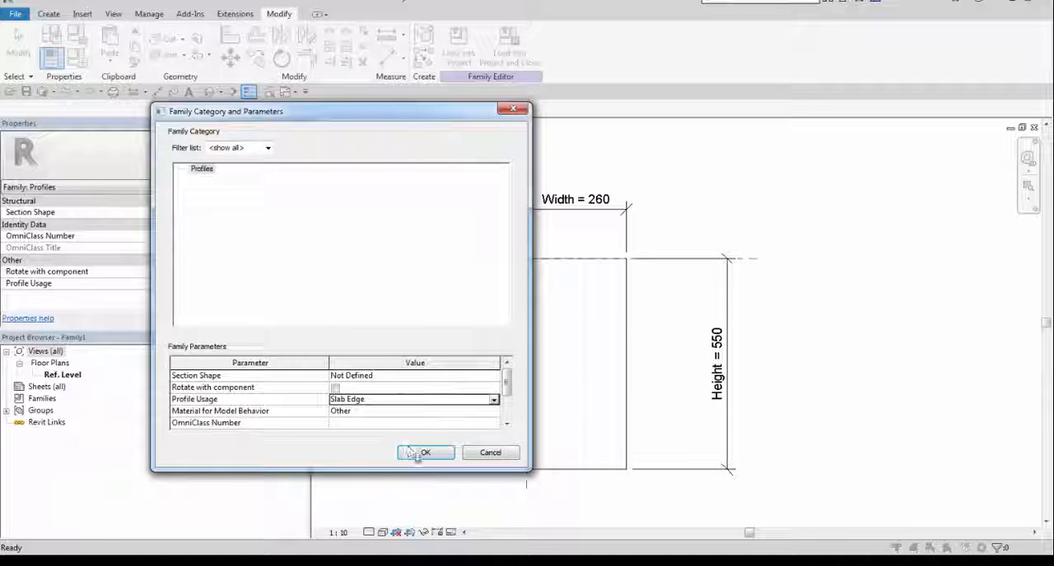
{"action": "left_click", "coordinate": [425, 453]}
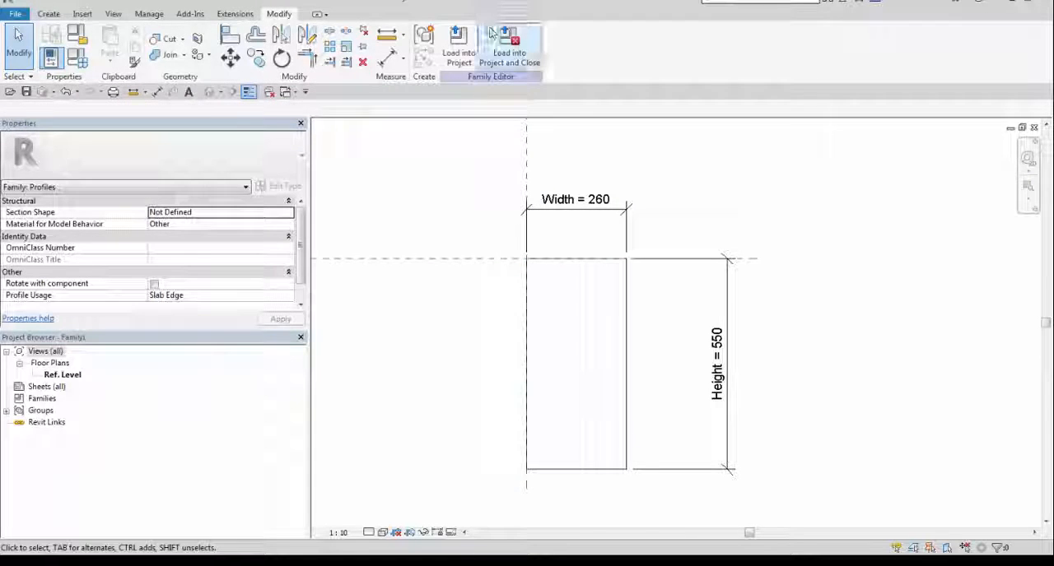
{"action": "left_click", "coordinate": [509, 40]}
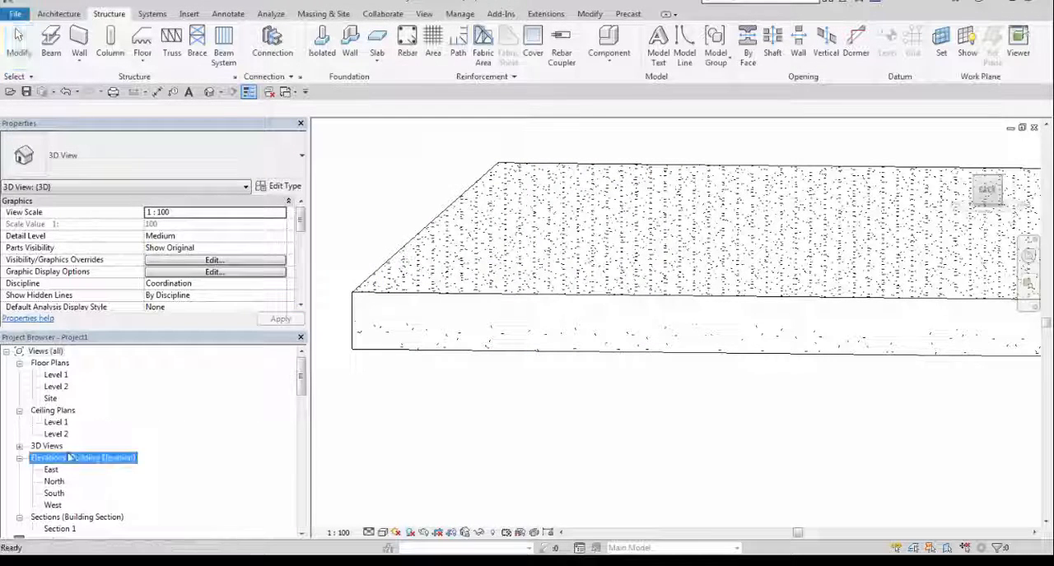
In Section 1, accept the rebar shape notice and place rebar stirrups in the slab and beam
{"action": "double_click", "coordinate": [61, 504]}
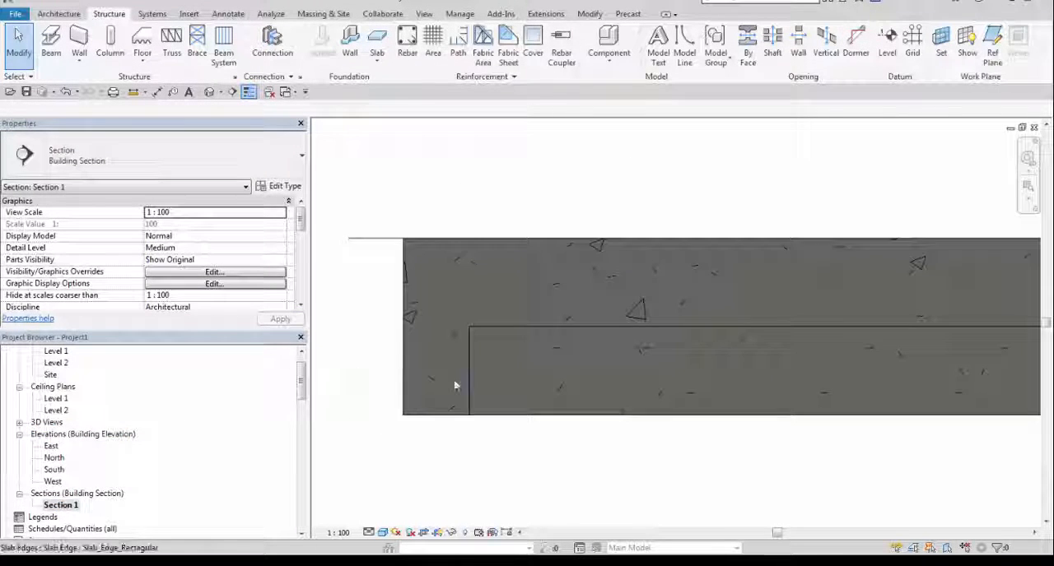
{"action": "left_click", "coordinate": [406, 39]}
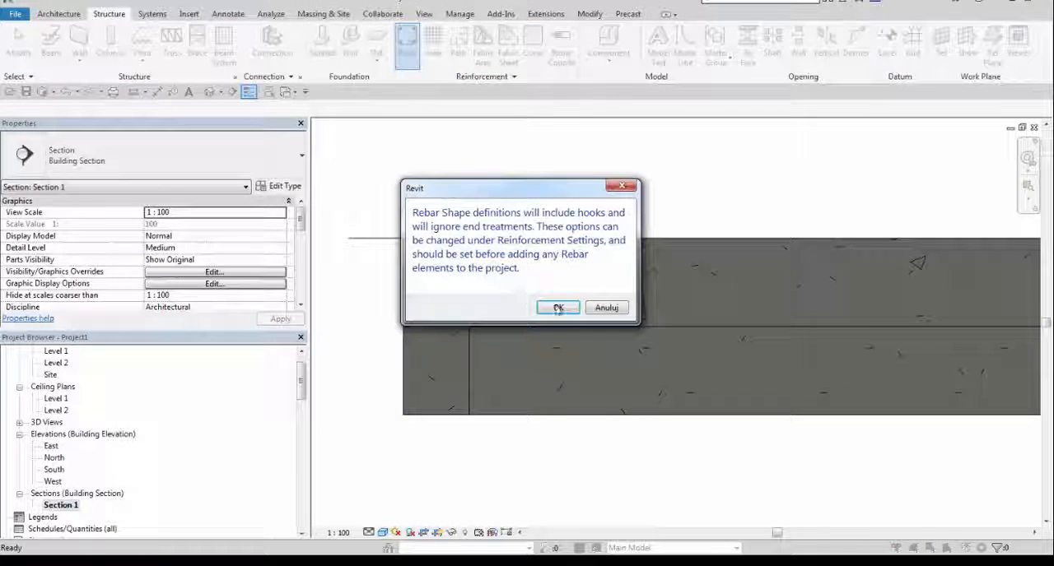
{"action": "left_click", "coordinate": [558, 308]}
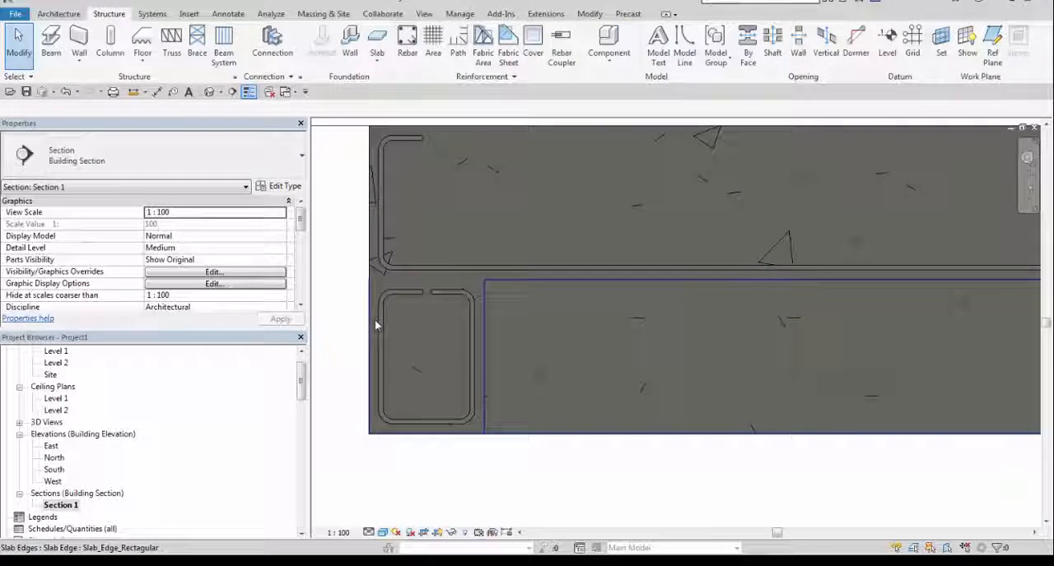
{"action": "left_click", "coordinate": [741, 358]}
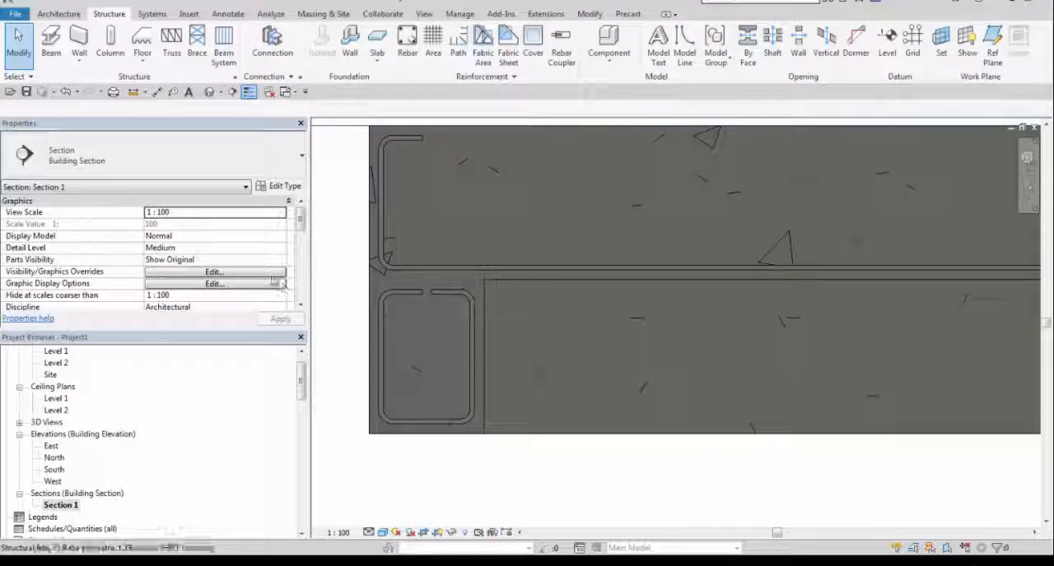
Select the slab edge tie beam and enter a vertical profile offset of 200
{"action": "left_click", "coordinate": [404, 297]}
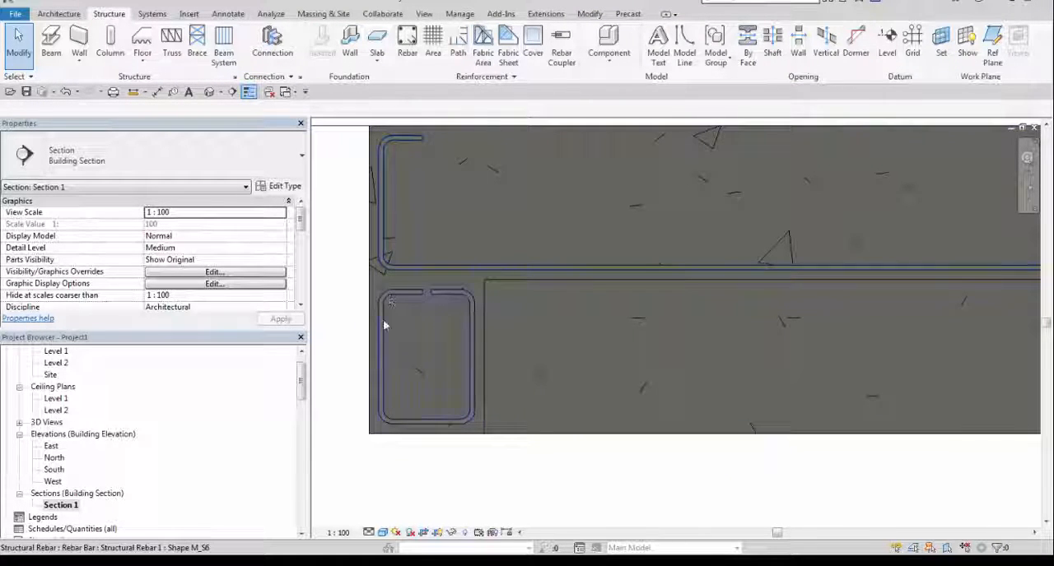
{"action": "left_click", "coordinate": [576, 358]}
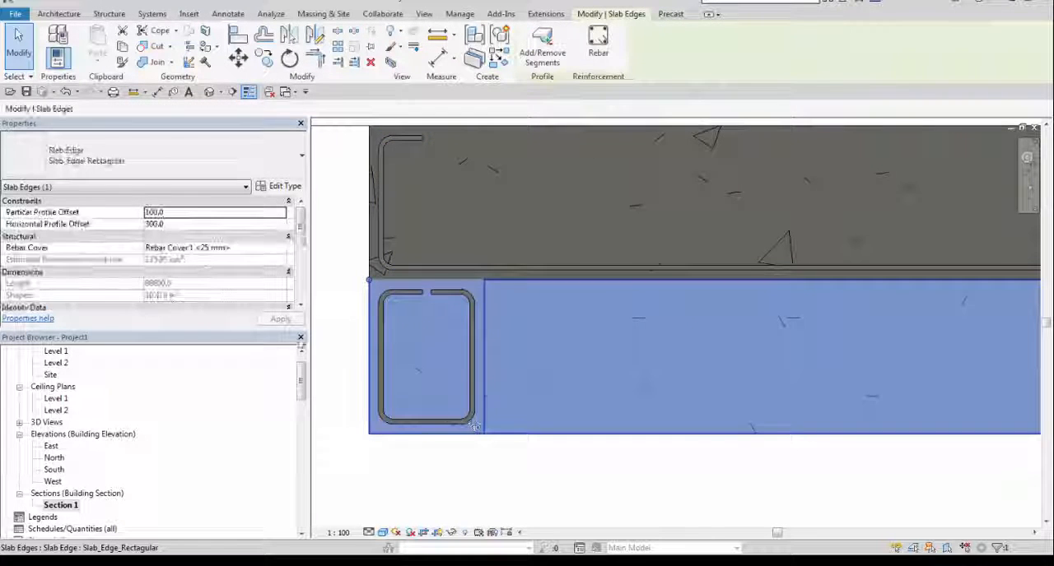
{"action": "type", "text": "200"}
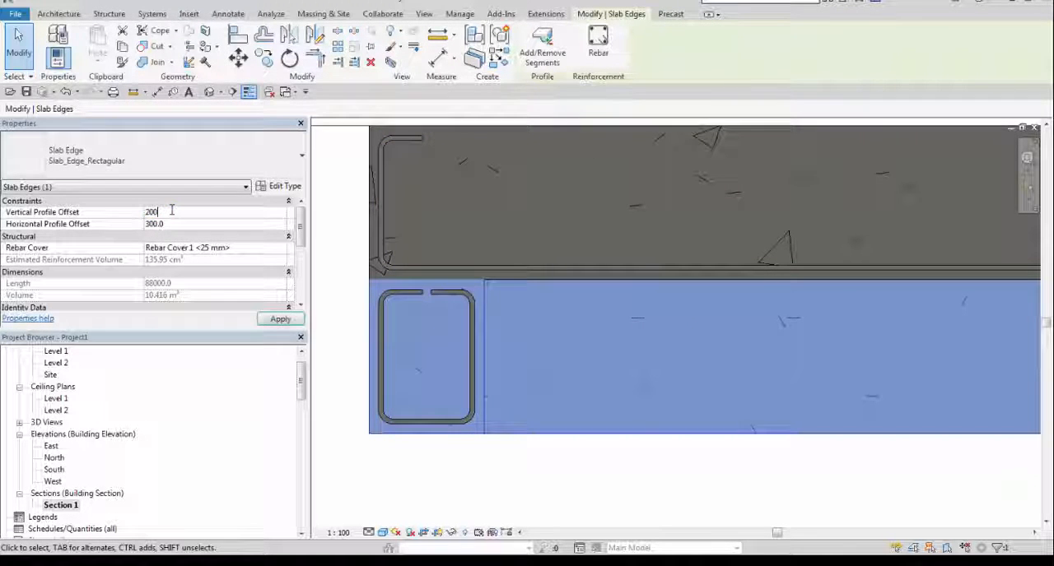